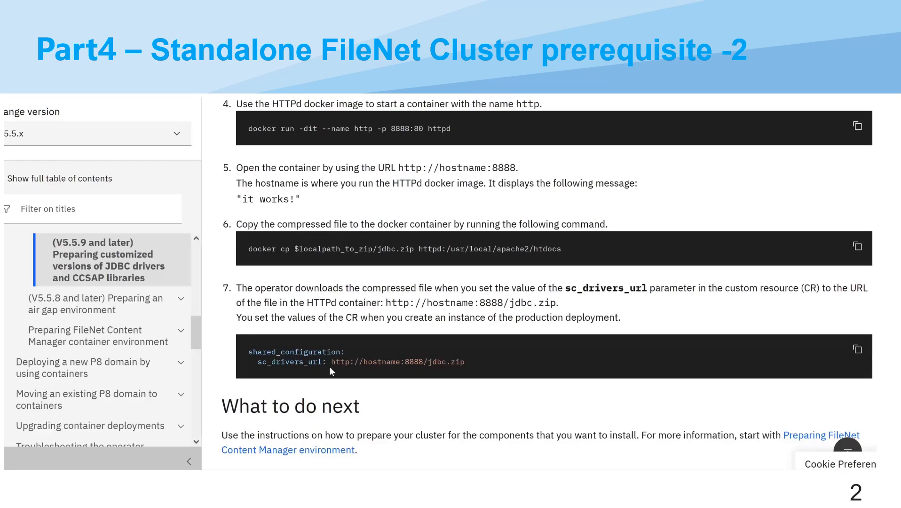
- Select the jdbc.zip URL value of sc_drivers_url in IBM Documentation
double_click(397, 361)
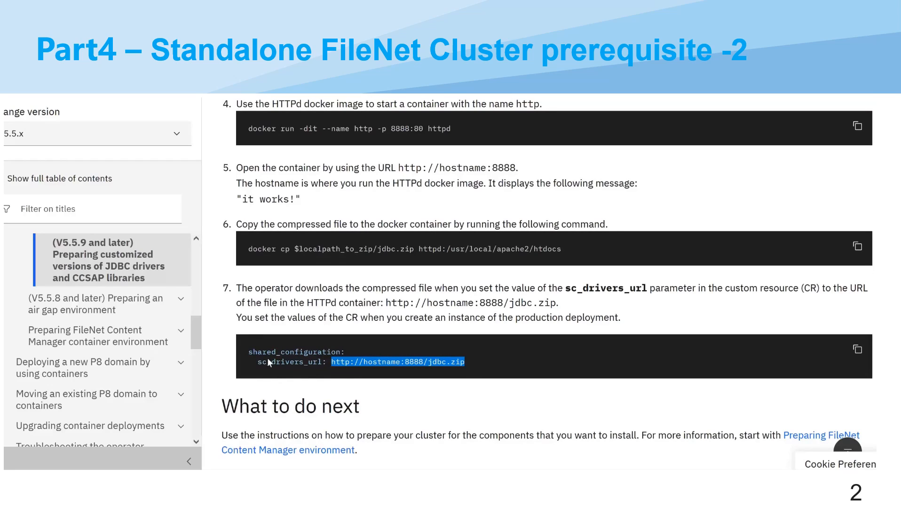
mouse_move(311, 371)
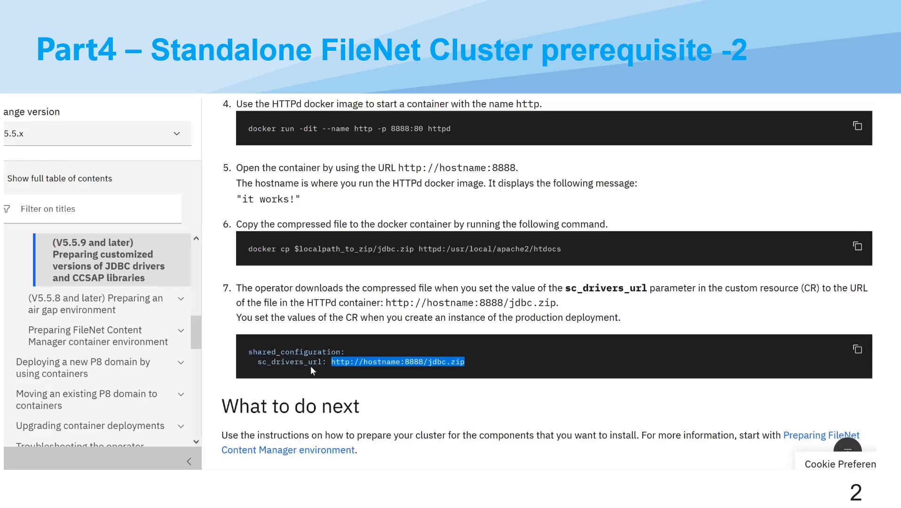
mouse_move(456, 356)
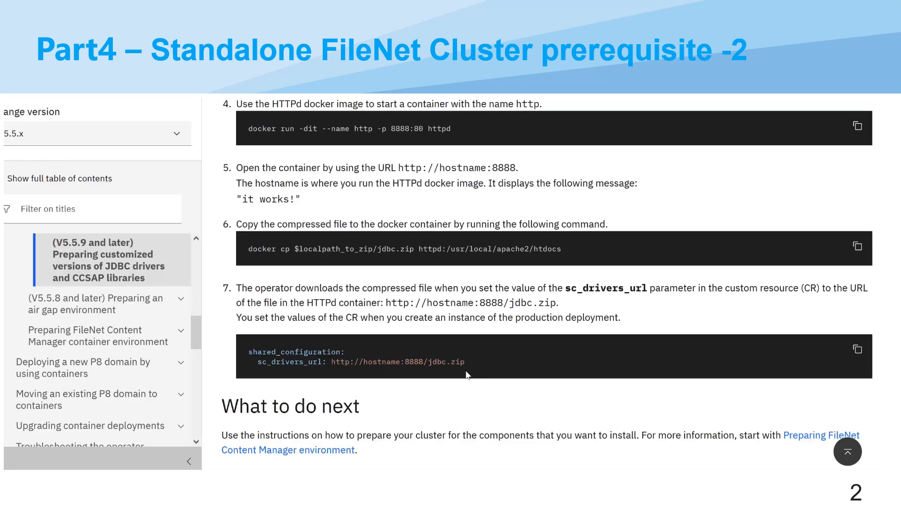
scroll("up", 3)
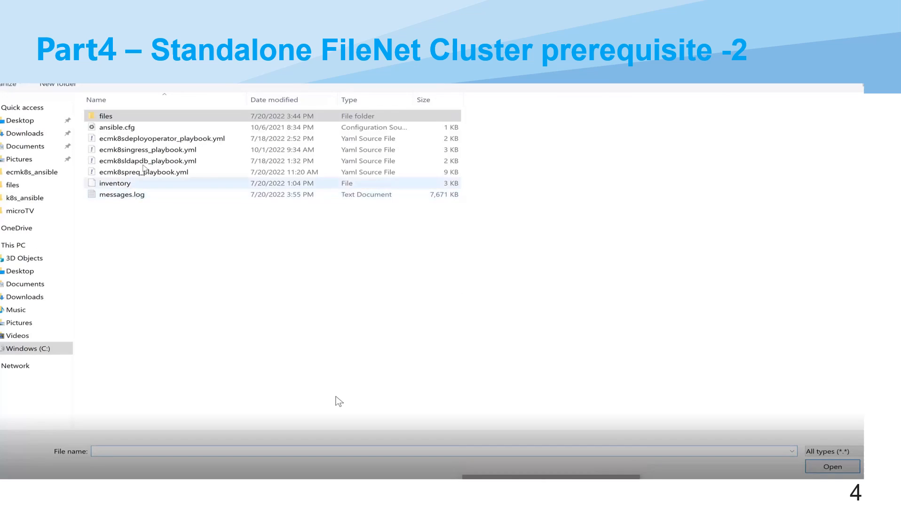
mouse_move(155, 138)
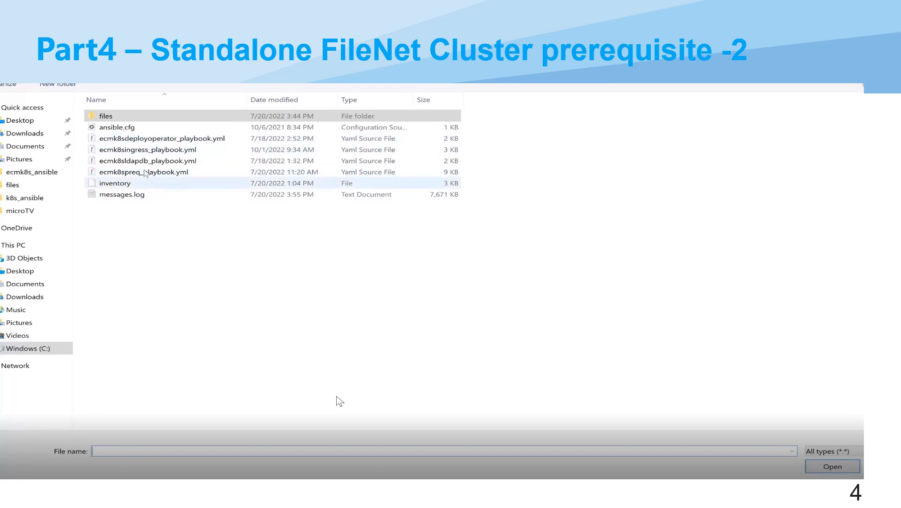
- Open ecmk8spreq_playbook.yml and scroll to the podman httpd and jdbc.zip copy tasks
left_click(144, 172)
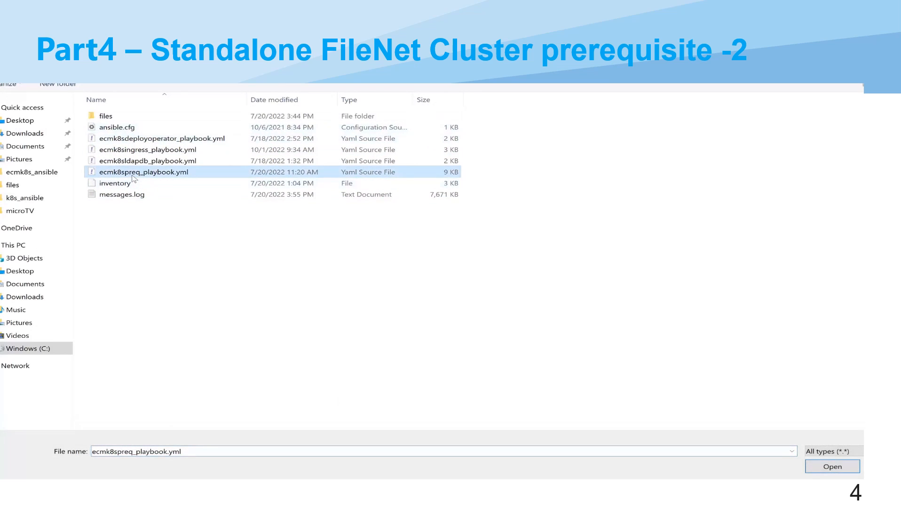
left_click(832, 466)
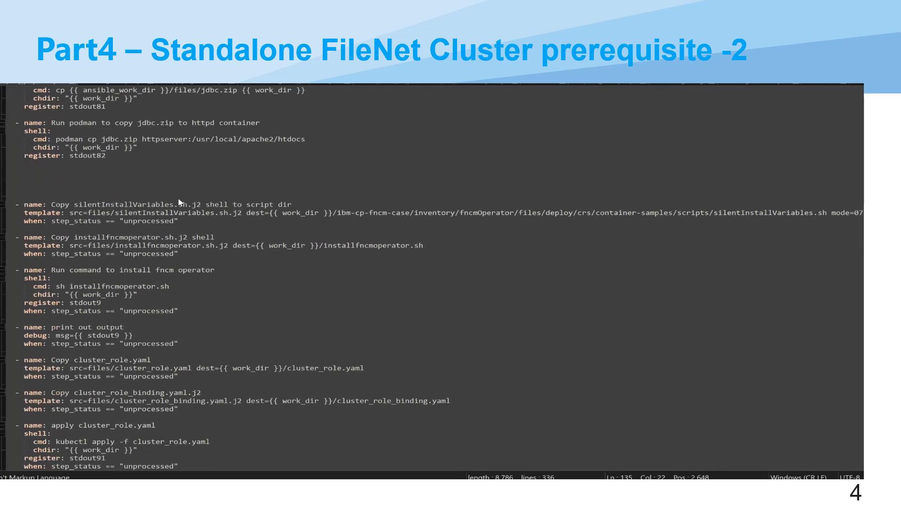
scroll("up", 3)
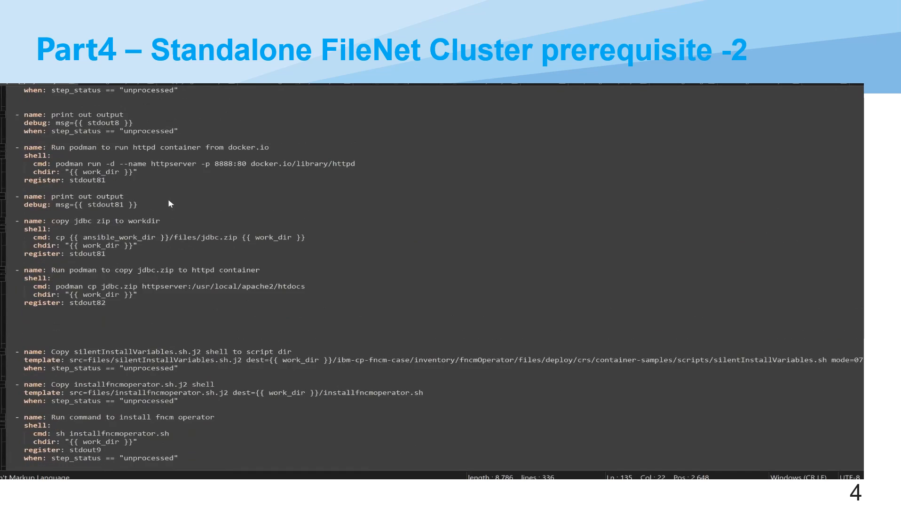
scroll("up", 3)
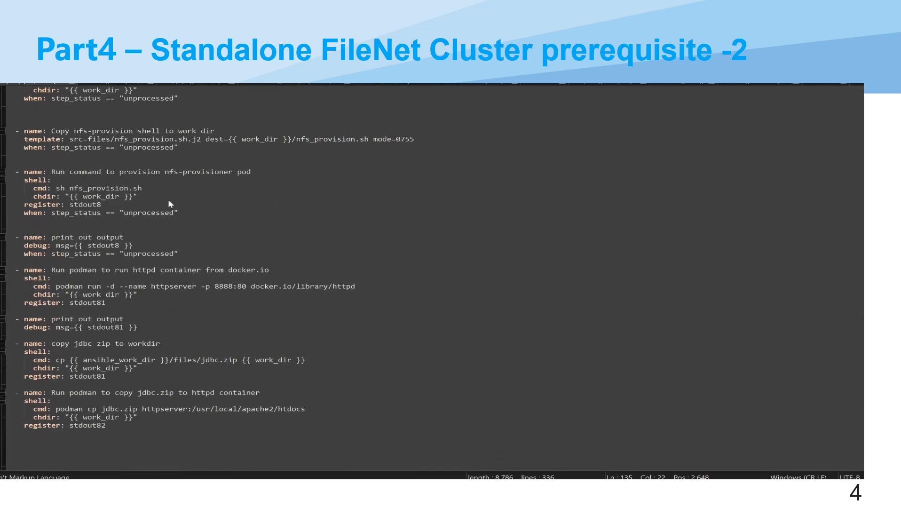
scroll("down", 3)
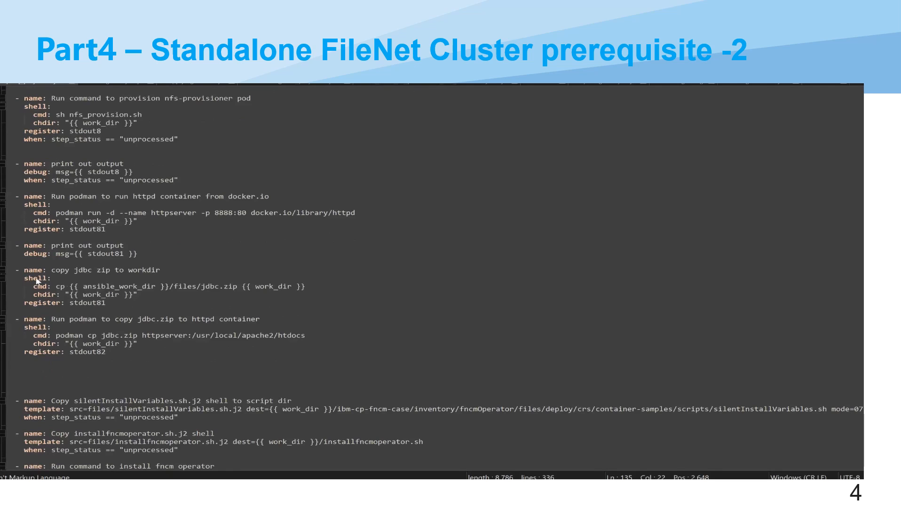
mouse_move(89, 274)
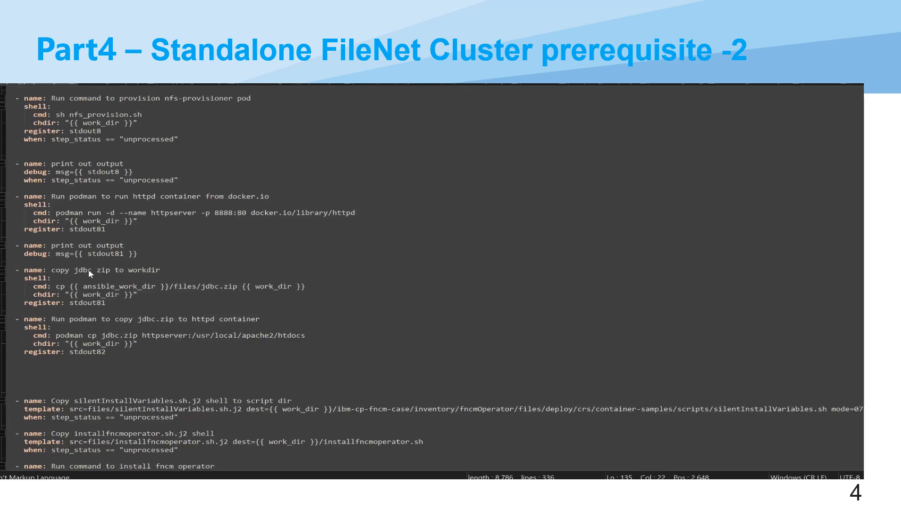
mouse_move(113, 282)
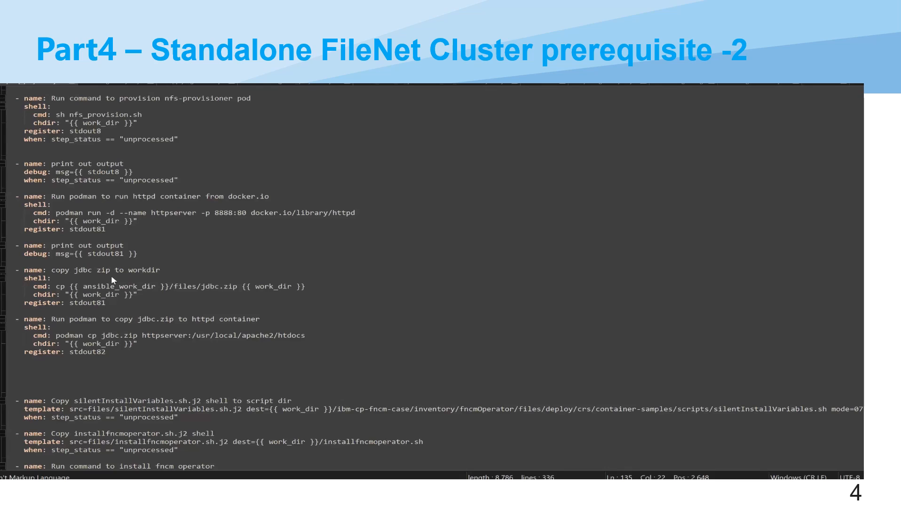
mouse_move(129, 322)
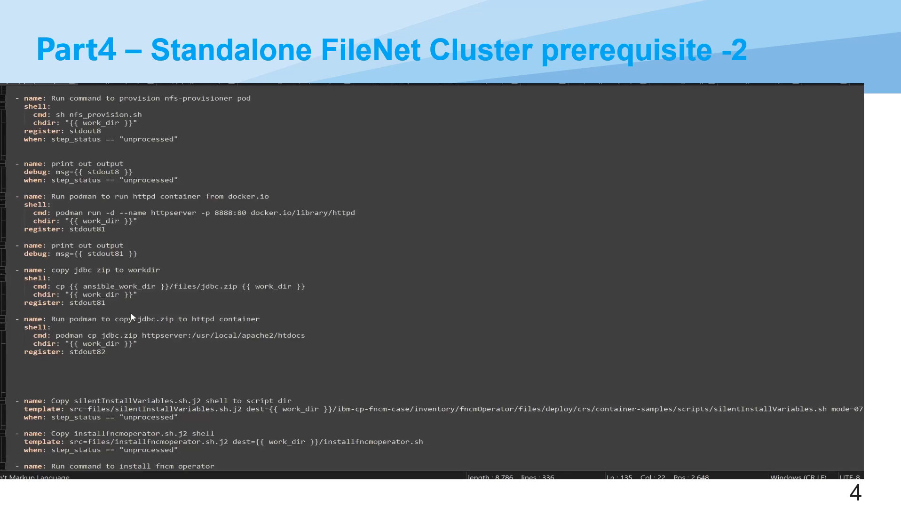
mouse_move(218, 290)
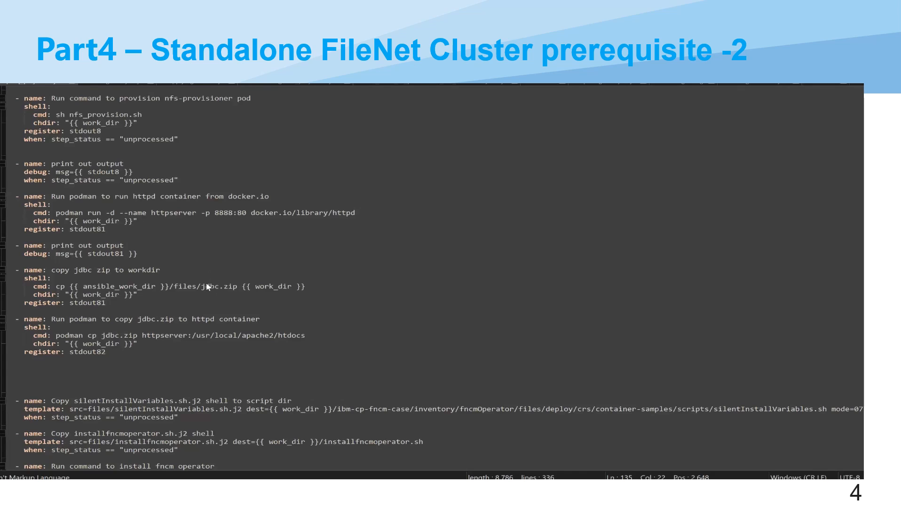
mouse_move(205, 276)
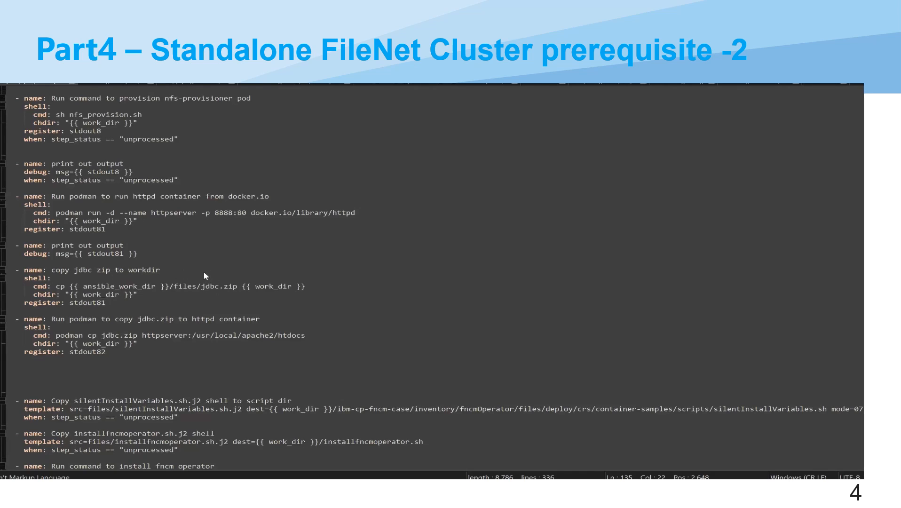
- Scroll down to the silentInstallVariables templating, fncm operator install and cluster_role.yaml tasks
scroll("down", 3)
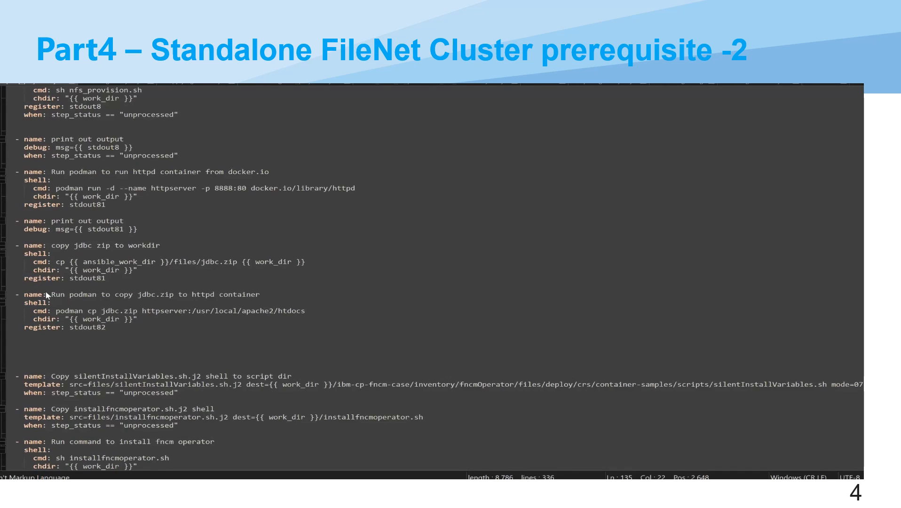
scroll("up", 3)
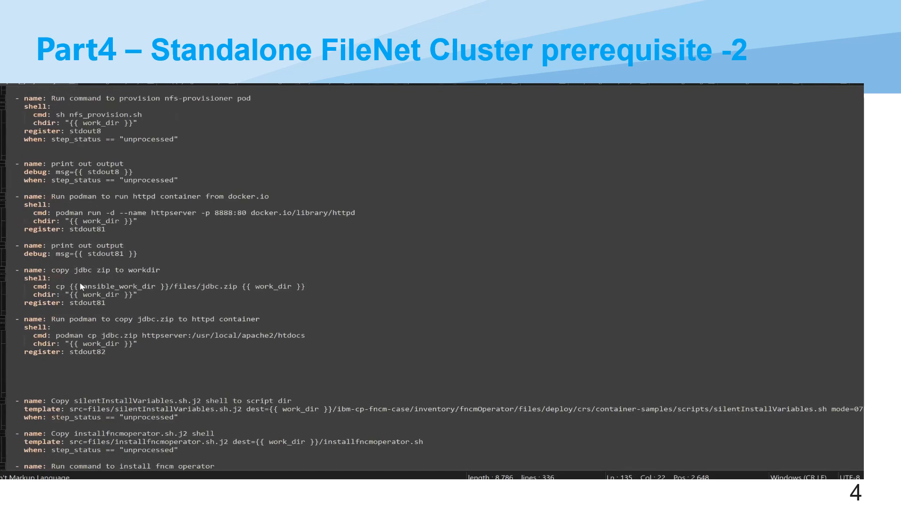
mouse_move(235, 212)
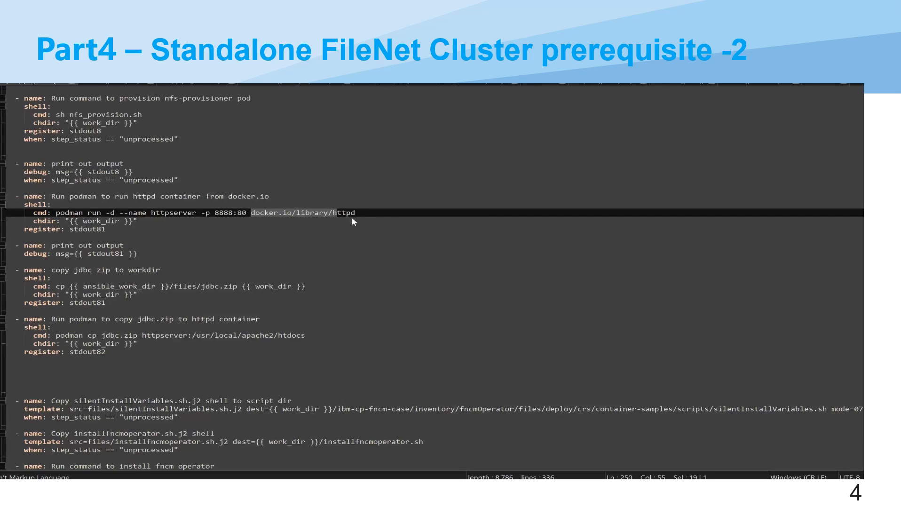
mouse_move(366, 216)
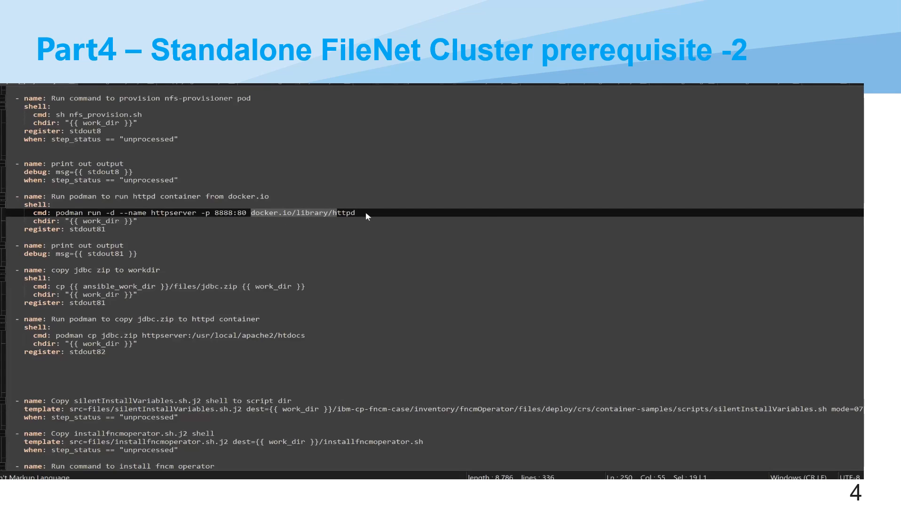
mouse_move(366, 230)
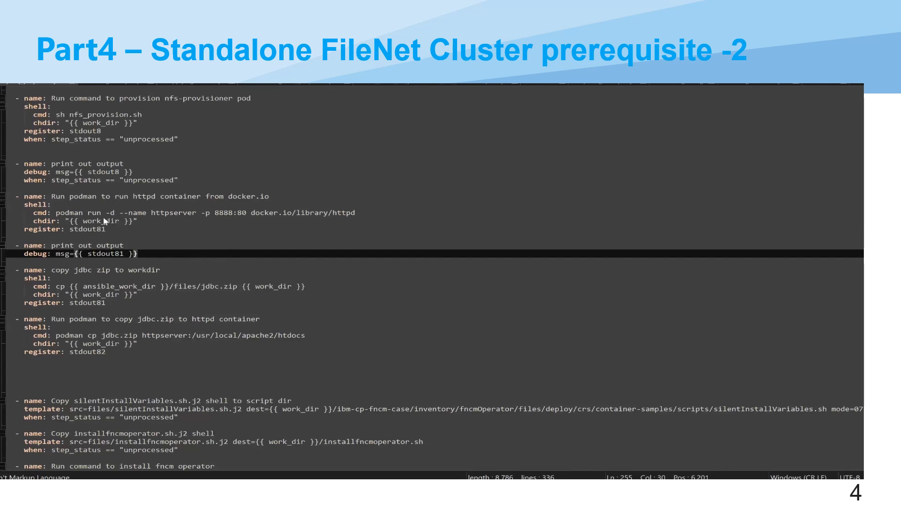
mouse_move(163, 215)
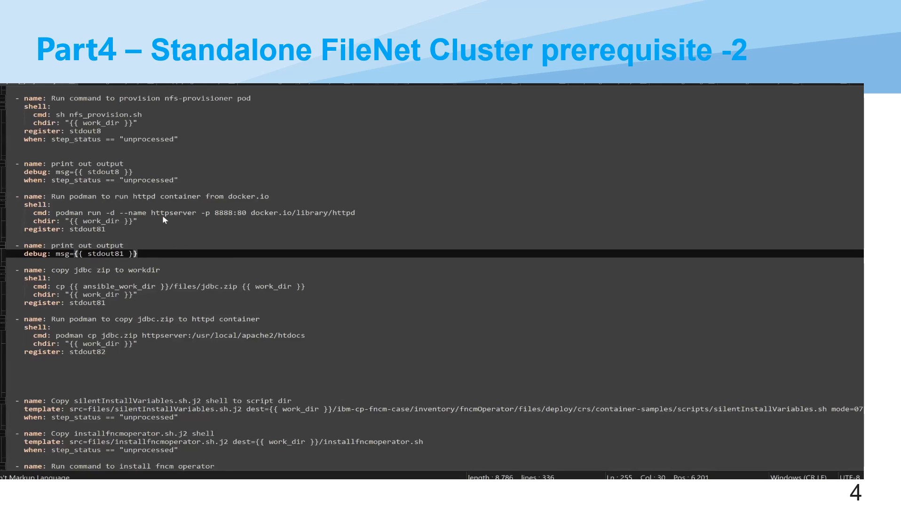
mouse_move(132, 256)
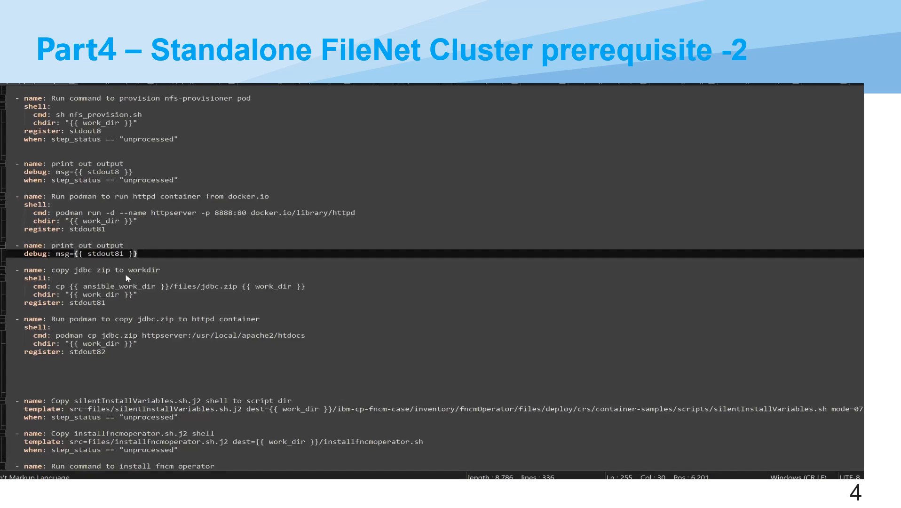
mouse_move(261, 289)
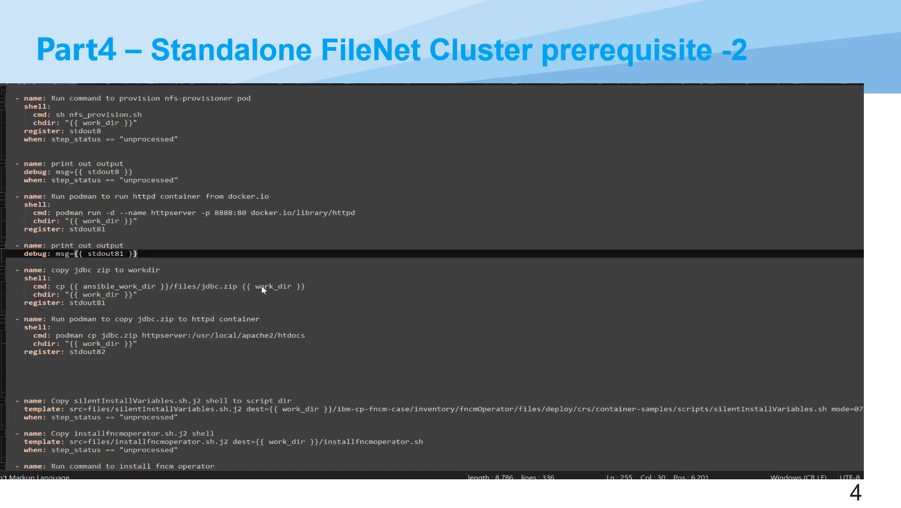
scroll("down", 3)
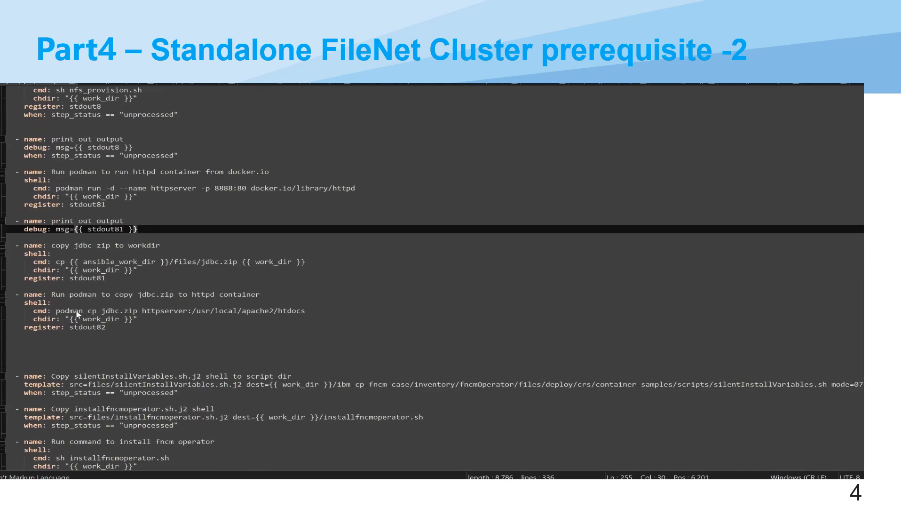
mouse_move(152, 313)
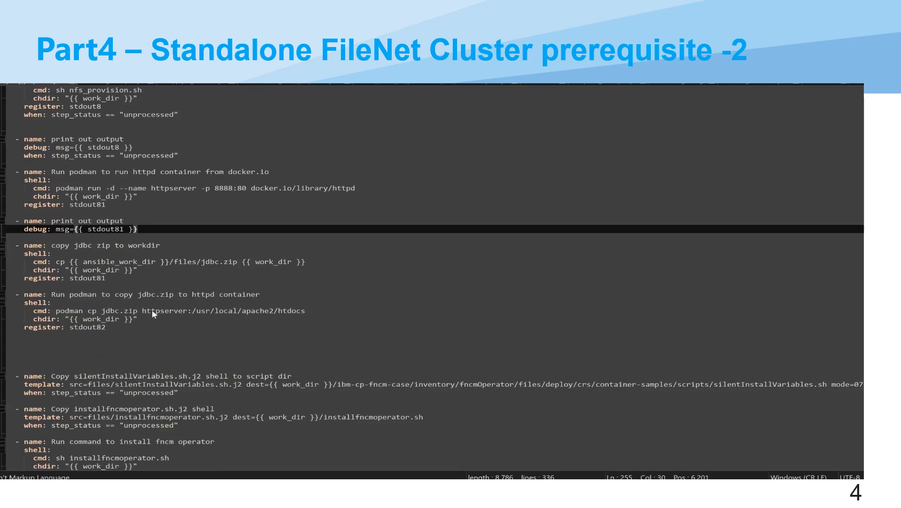
mouse_move(171, 313)
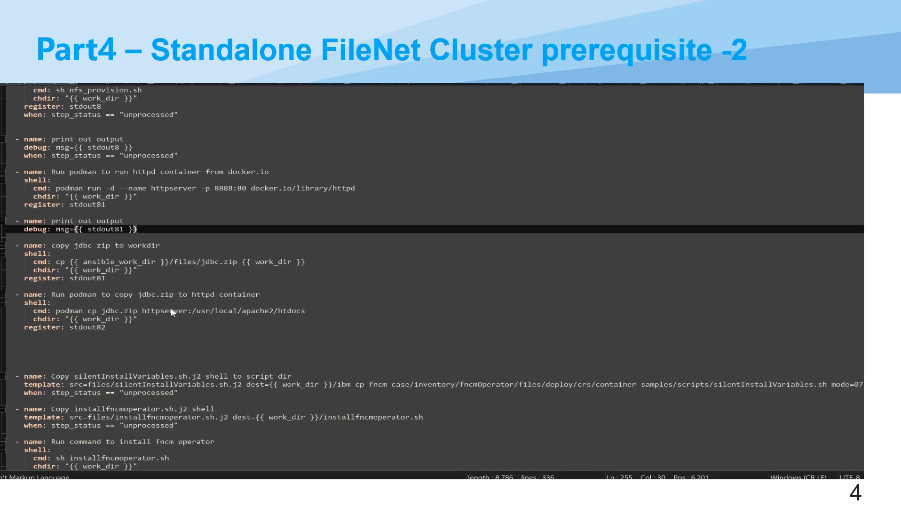
mouse_move(192, 311)
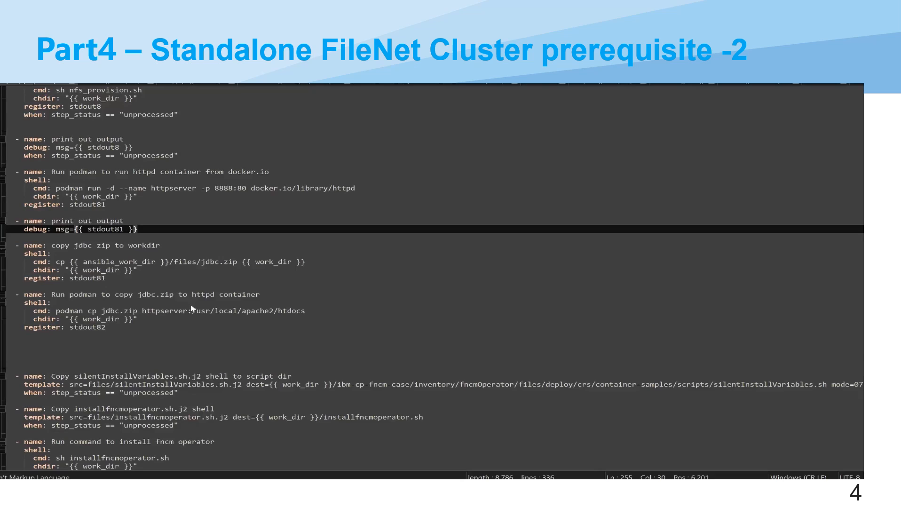
scroll("down", 3)
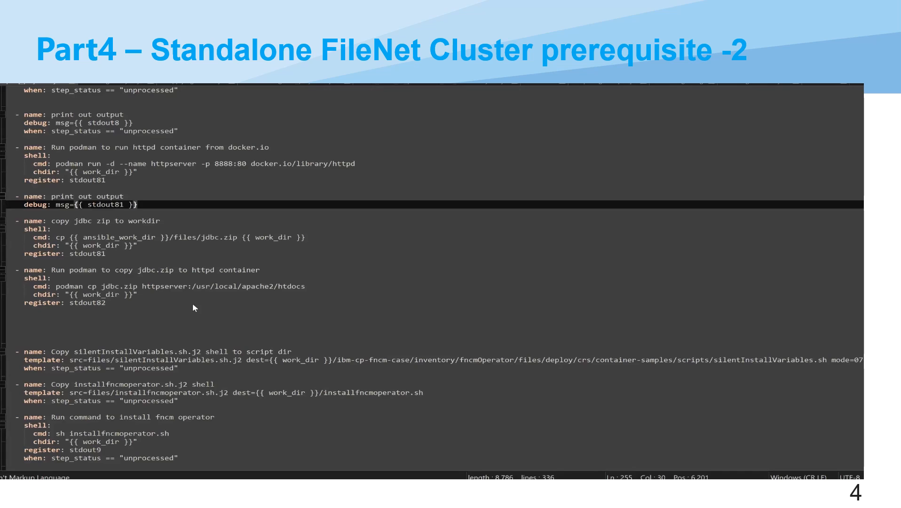
scroll("down", 3)
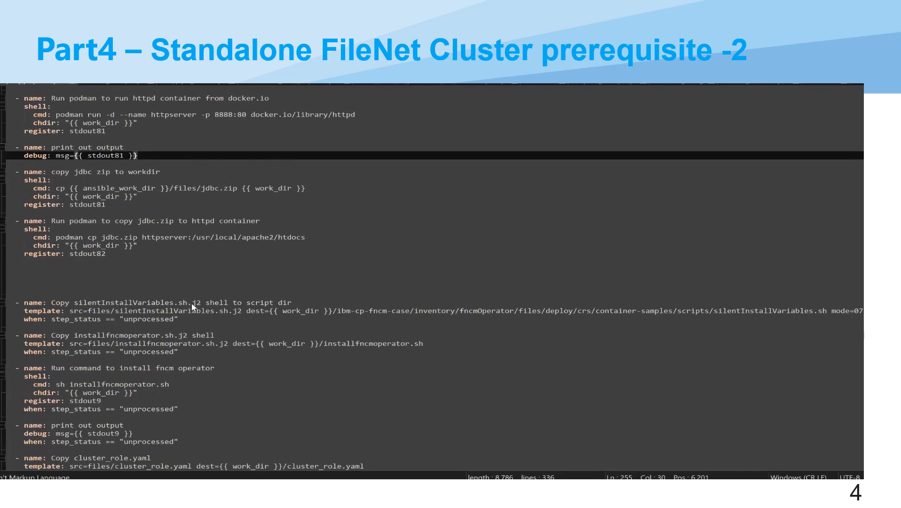
- Open the silentInstallVariables.sh.j2 template from the file list
scroll("down", 3)
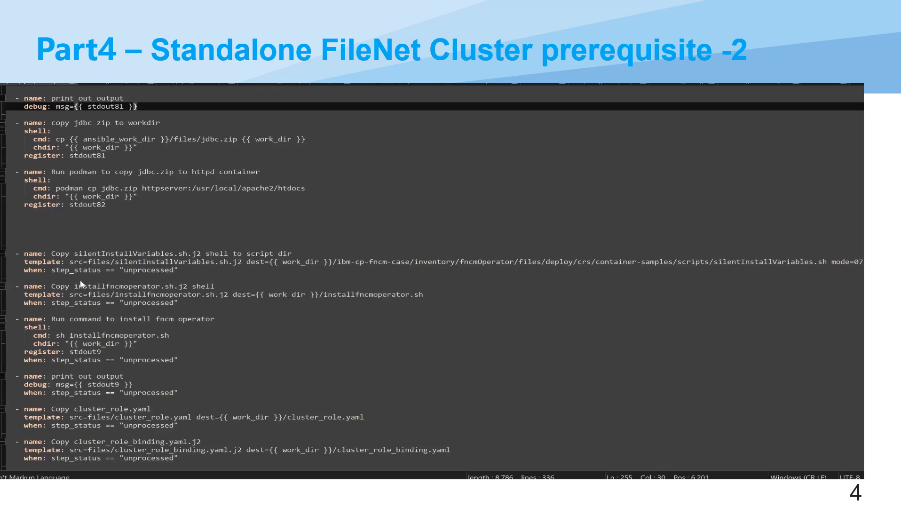
mouse_move(108, 248)
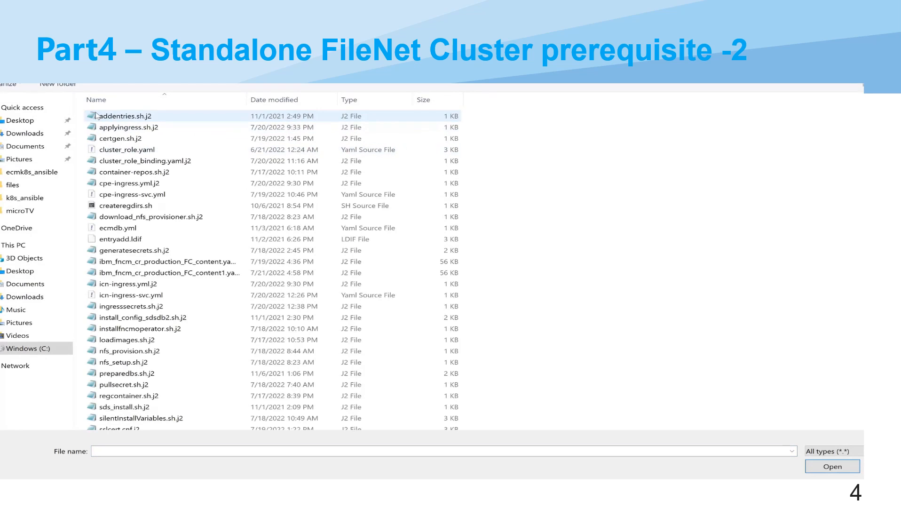
left_click(129, 395)
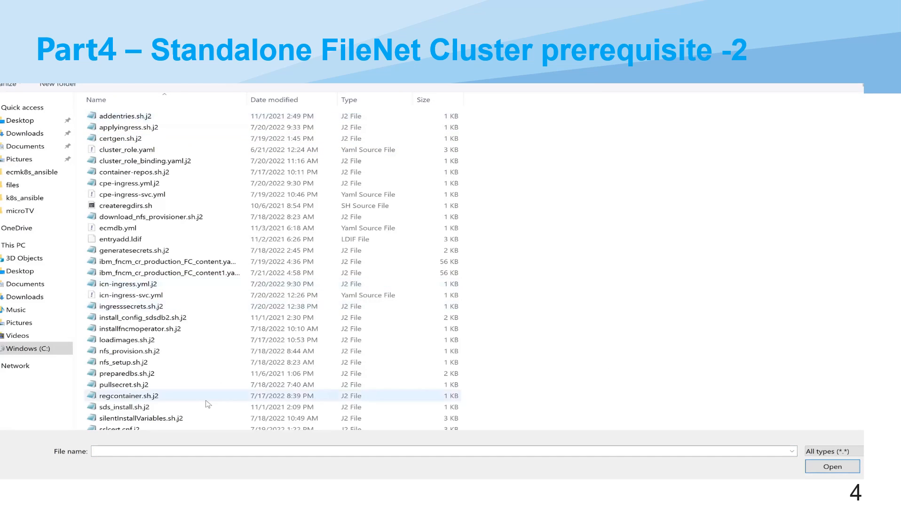
left_click(143, 417)
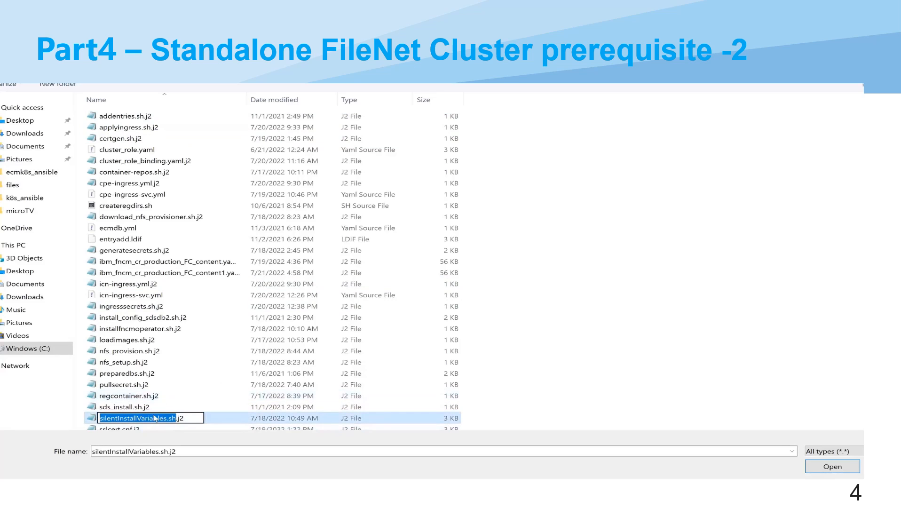
left_click(831, 466)
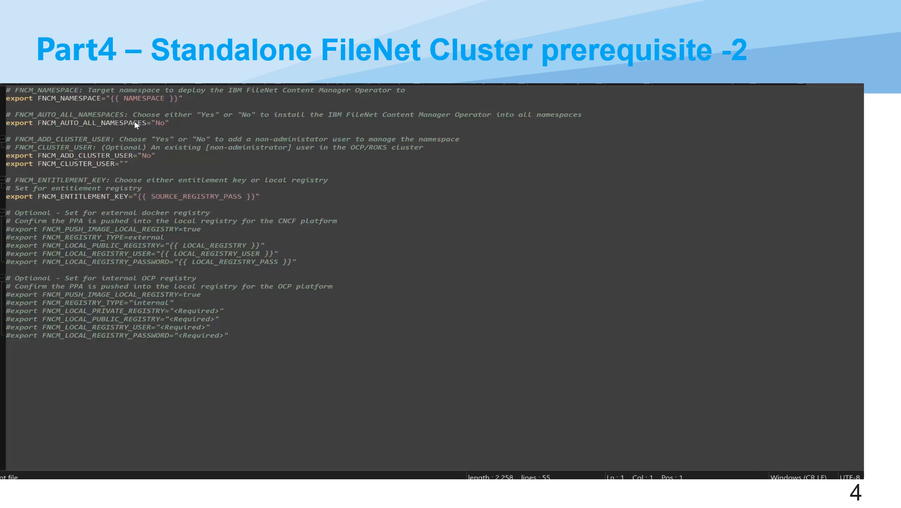
mouse_move(53, 181)
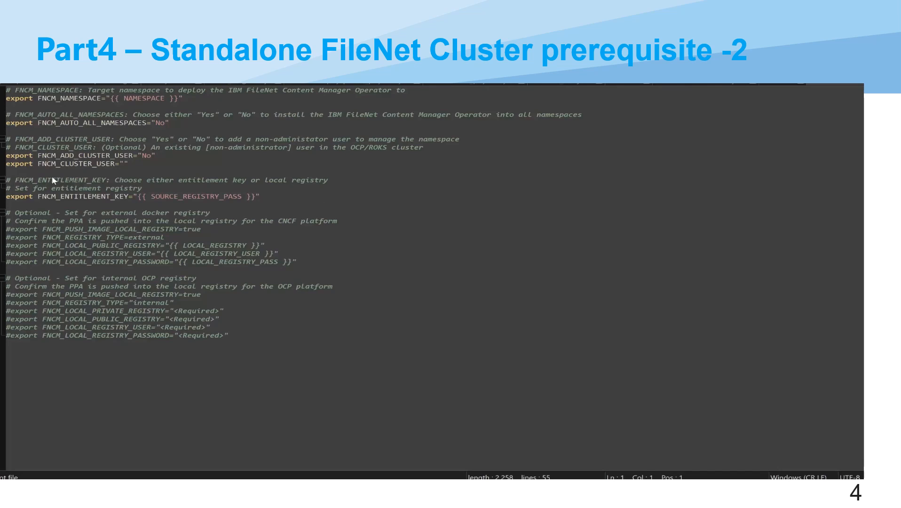
mouse_move(80, 97)
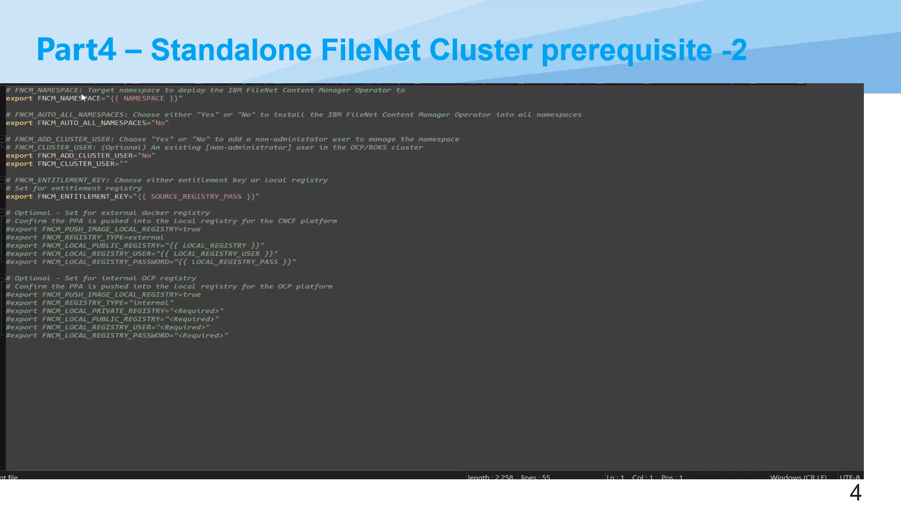
mouse_move(158, 93)
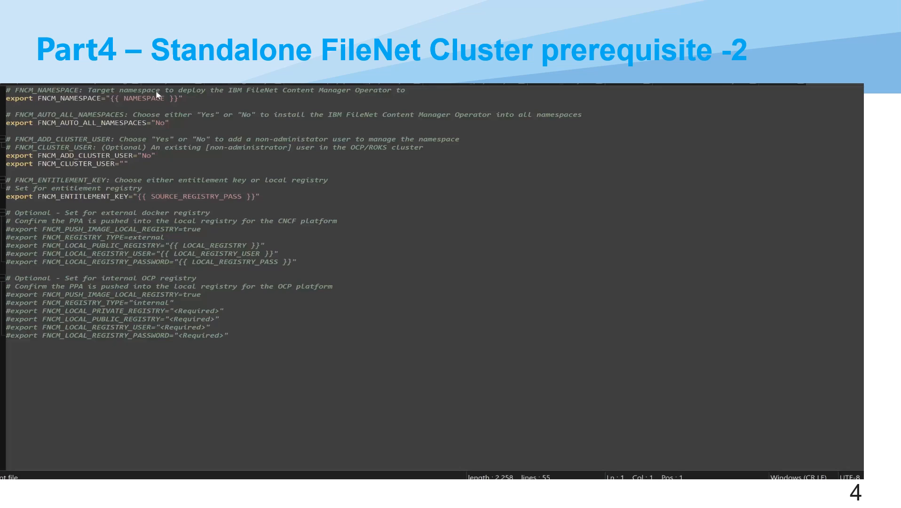
mouse_move(183, 100)
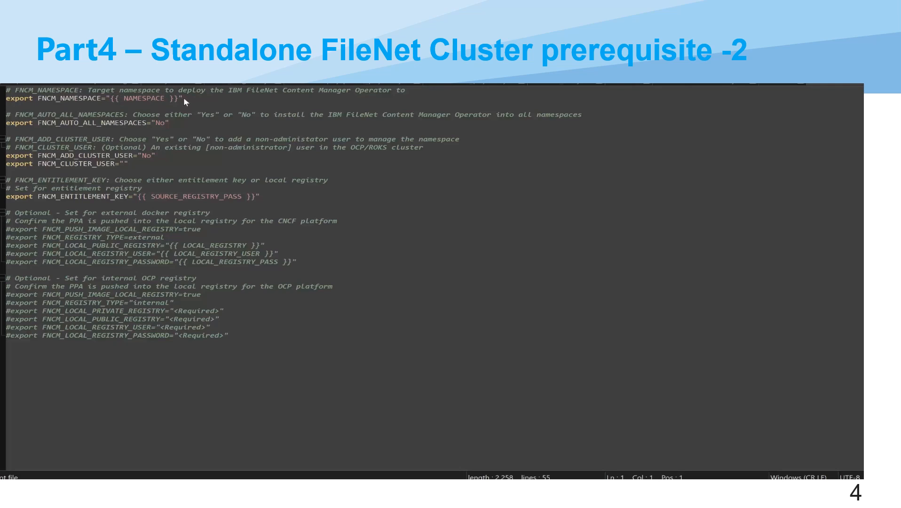
mouse_move(89, 134)
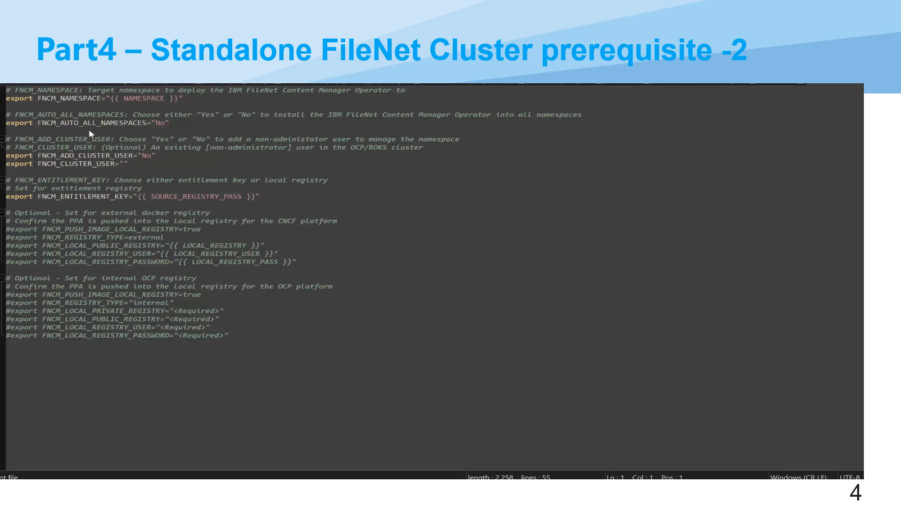
mouse_move(147, 97)
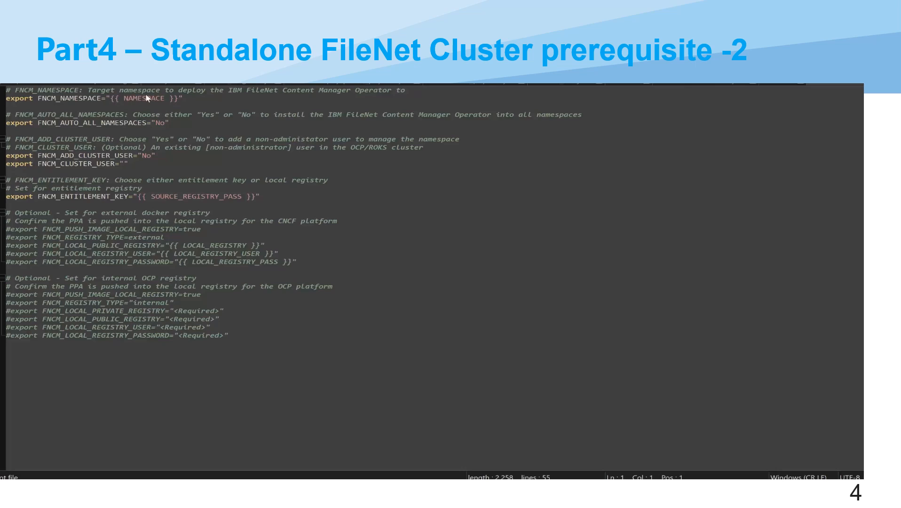
mouse_move(65, 129)
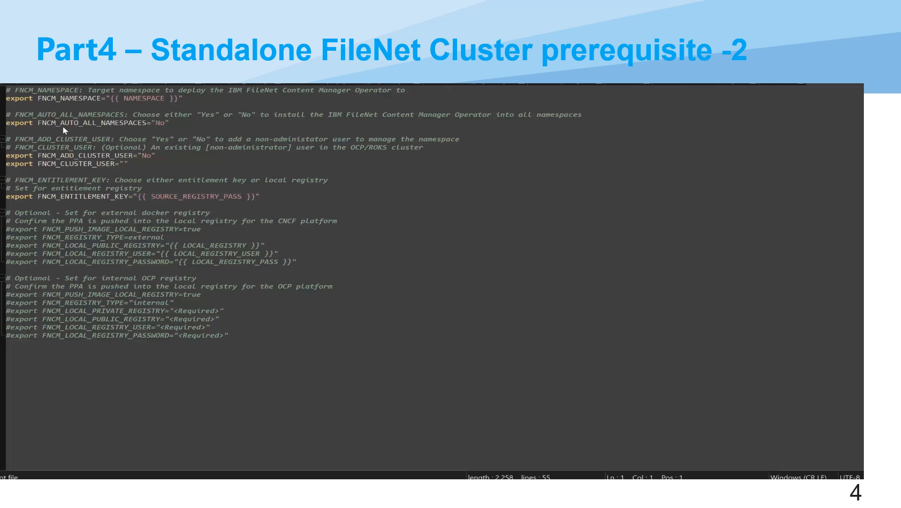
mouse_move(148, 129)
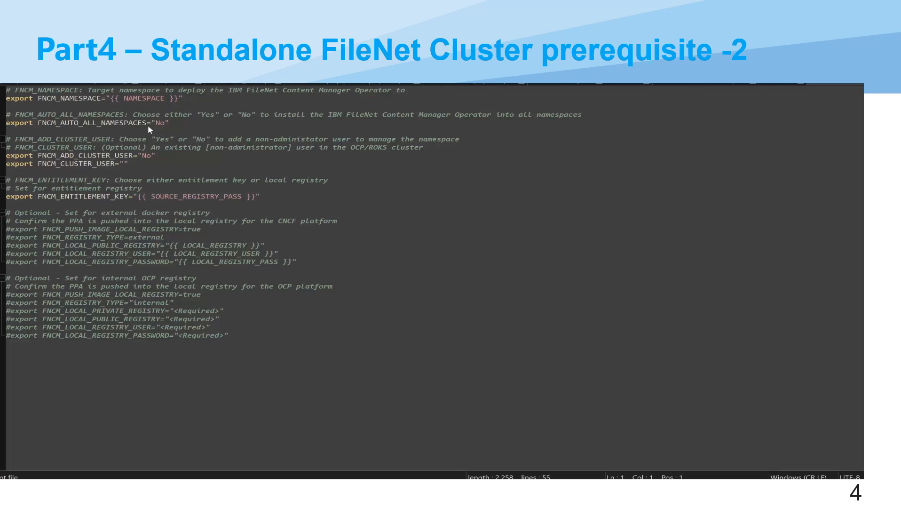
mouse_move(153, 132)
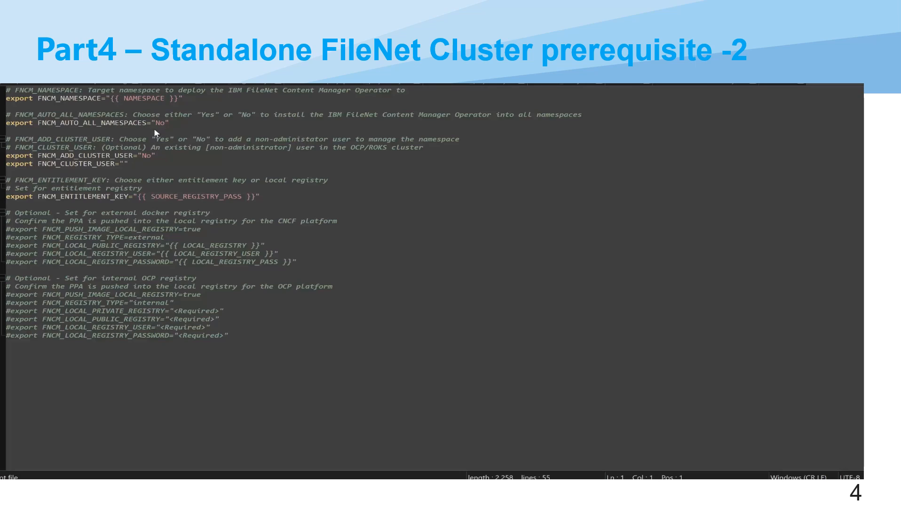
mouse_move(33, 161)
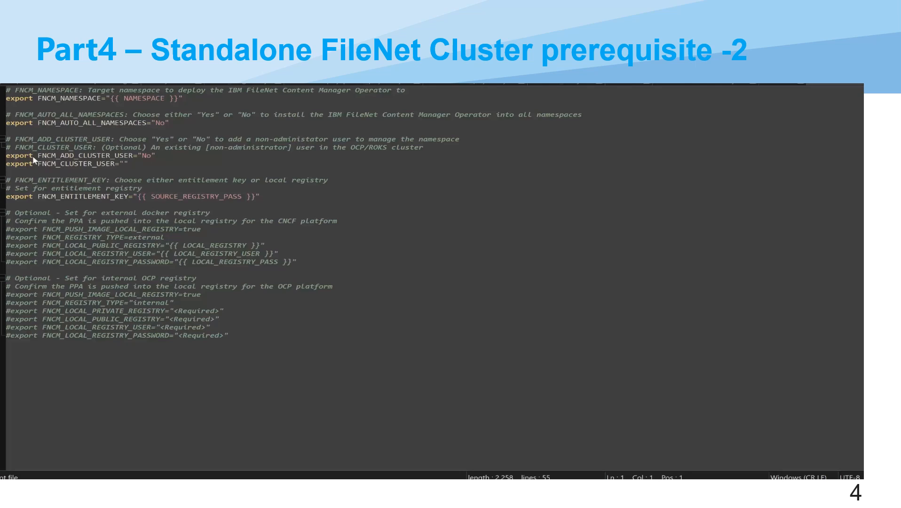
mouse_move(148, 160)
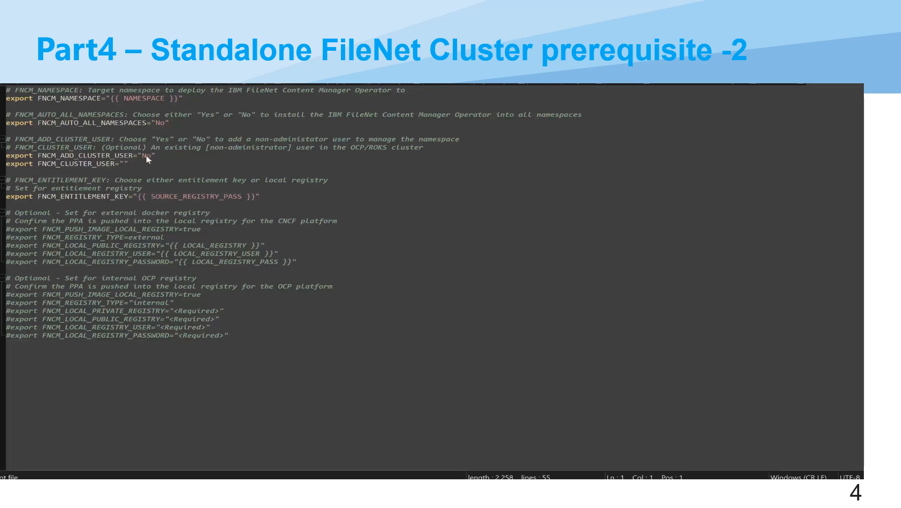
mouse_move(113, 183)
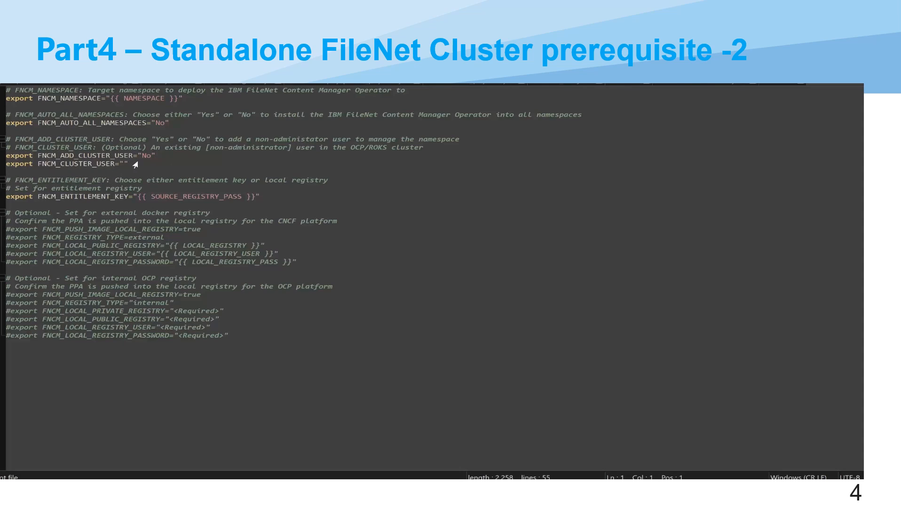
mouse_move(122, 221)
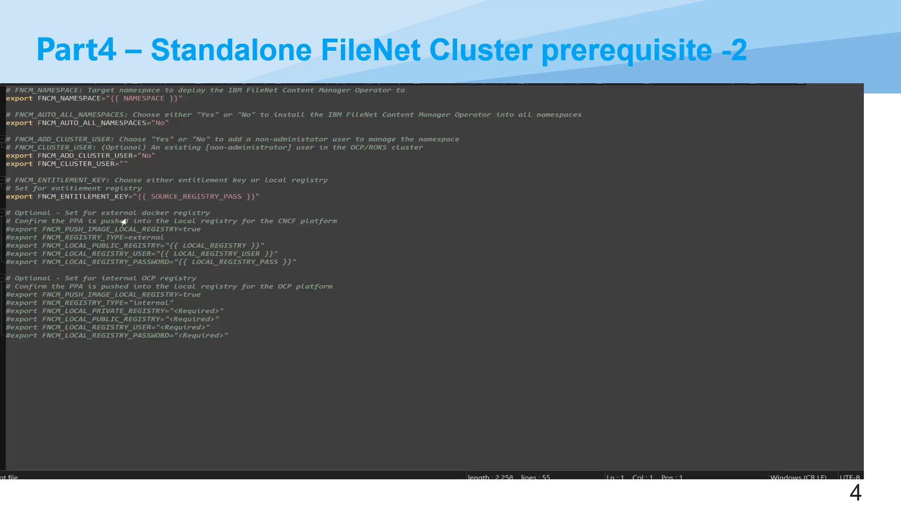
mouse_move(60, 192)
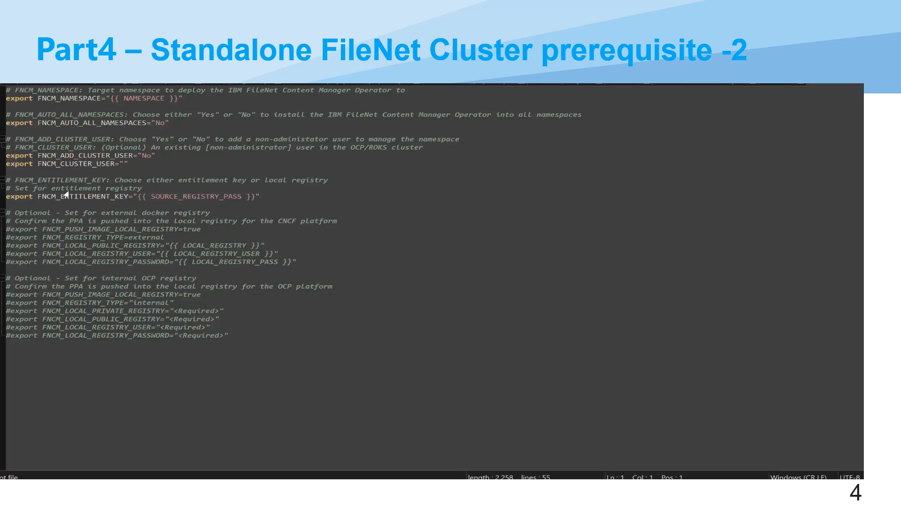
mouse_move(62, 196)
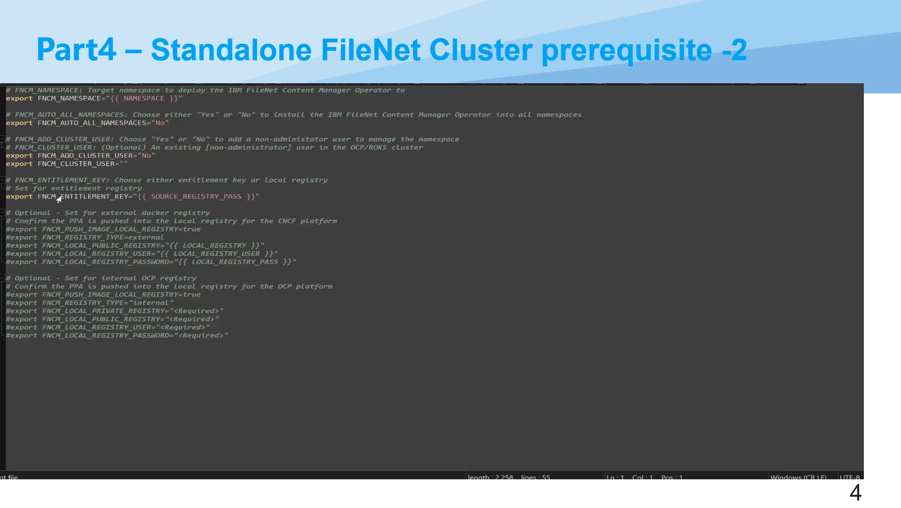
mouse_move(212, 197)
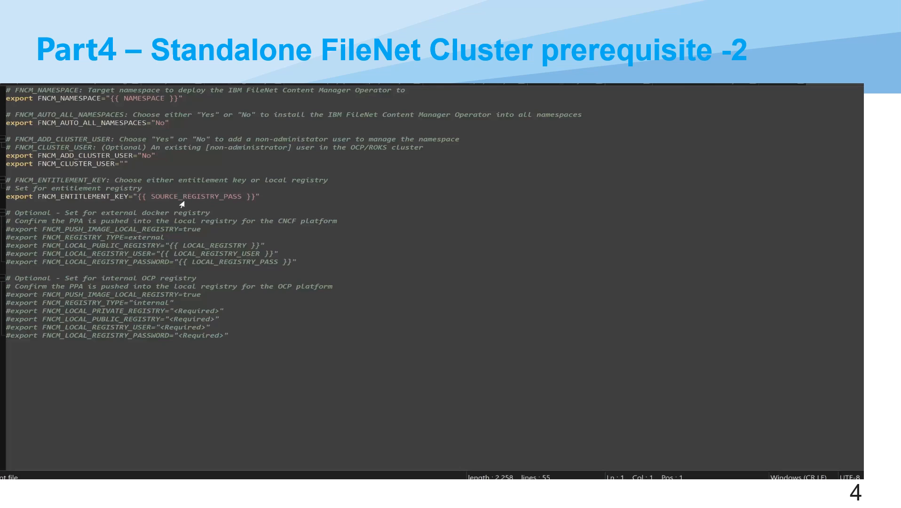
mouse_move(67, 233)
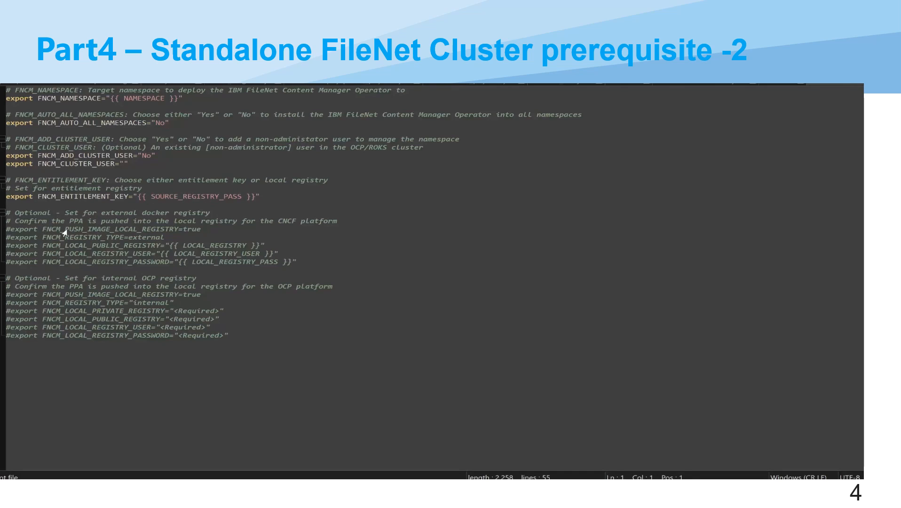
mouse_move(114, 214)
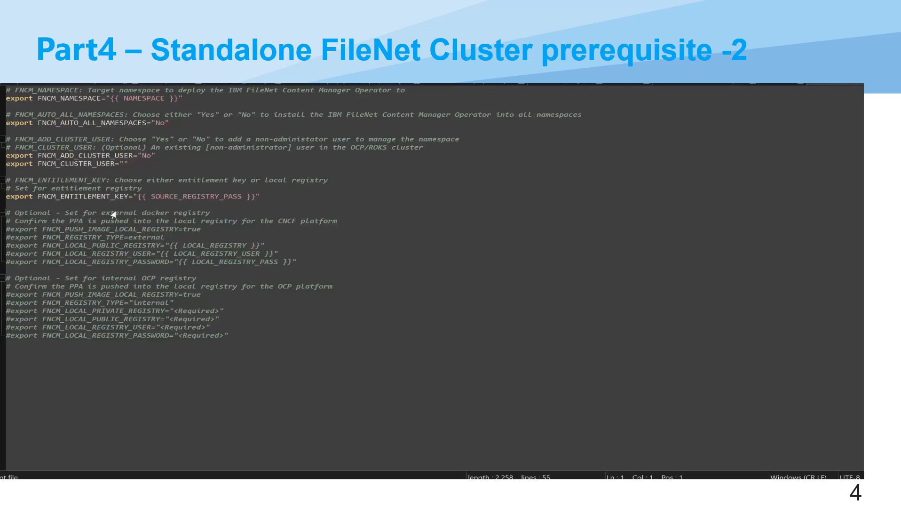
mouse_move(77, 221)
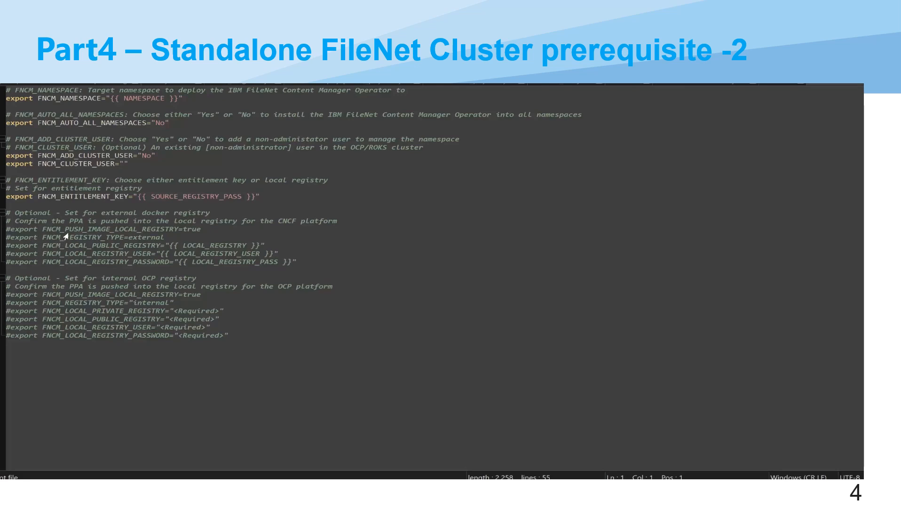
mouse_move(86, 260)
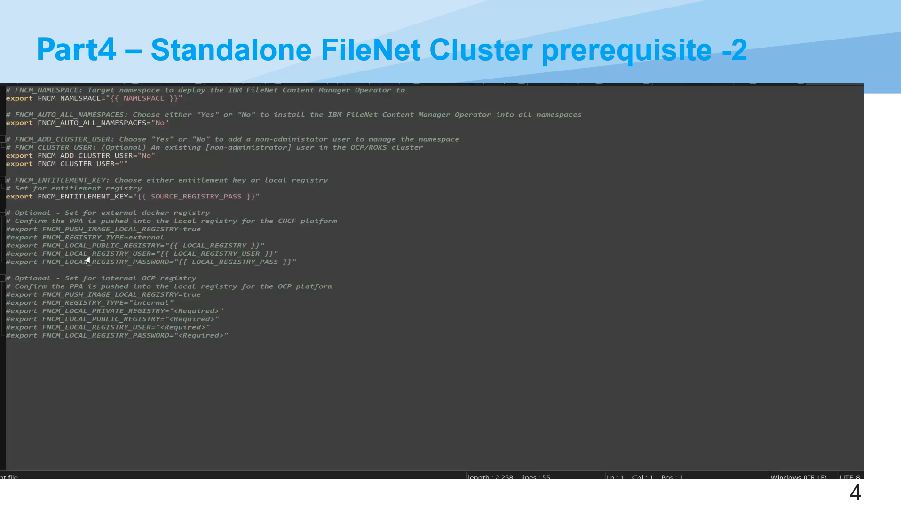
mouse_move(117, 192)
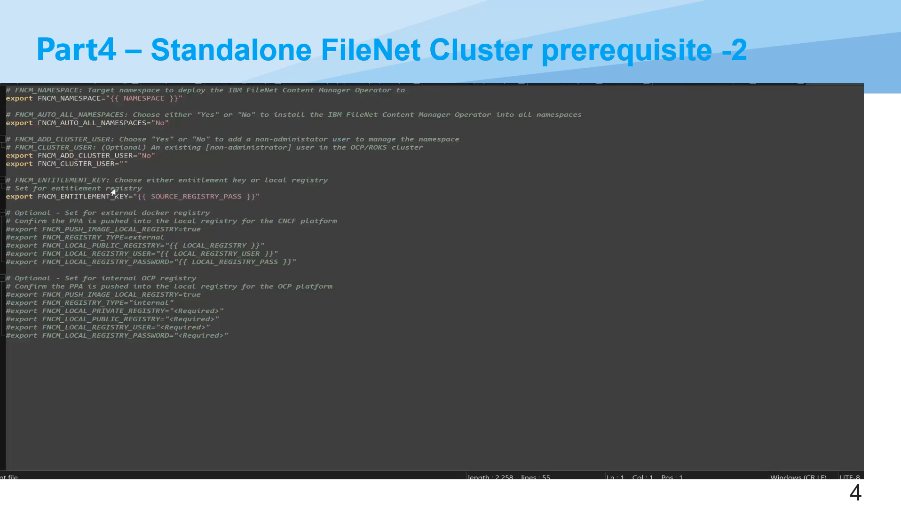
mouse_move(187, 205)
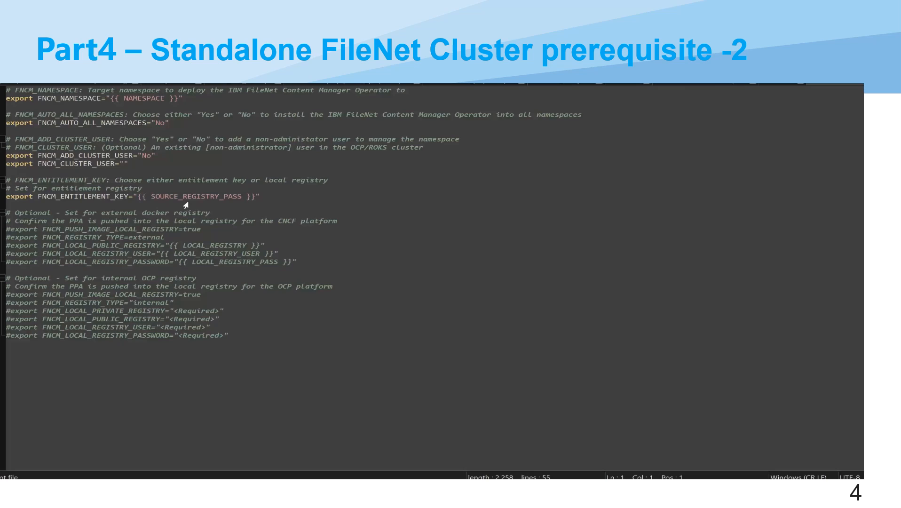
mouse_move(114, 251)
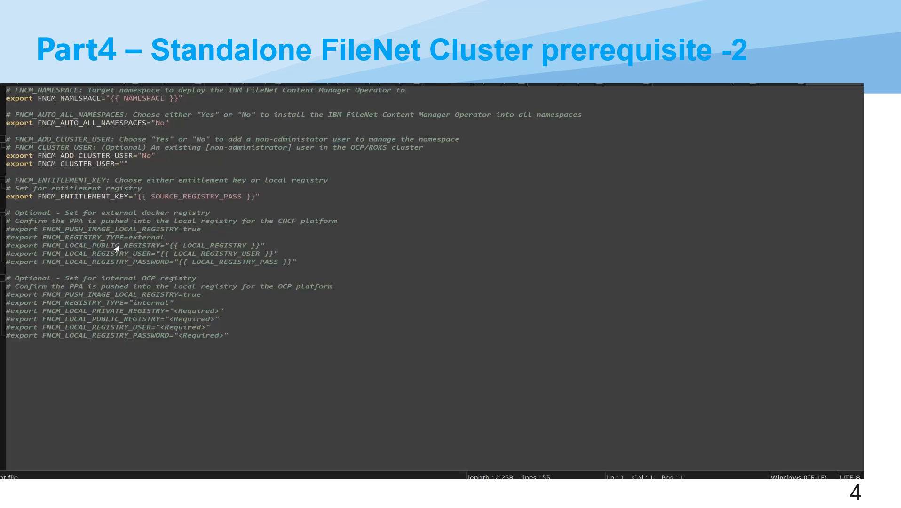
mouse_move(57, 235)
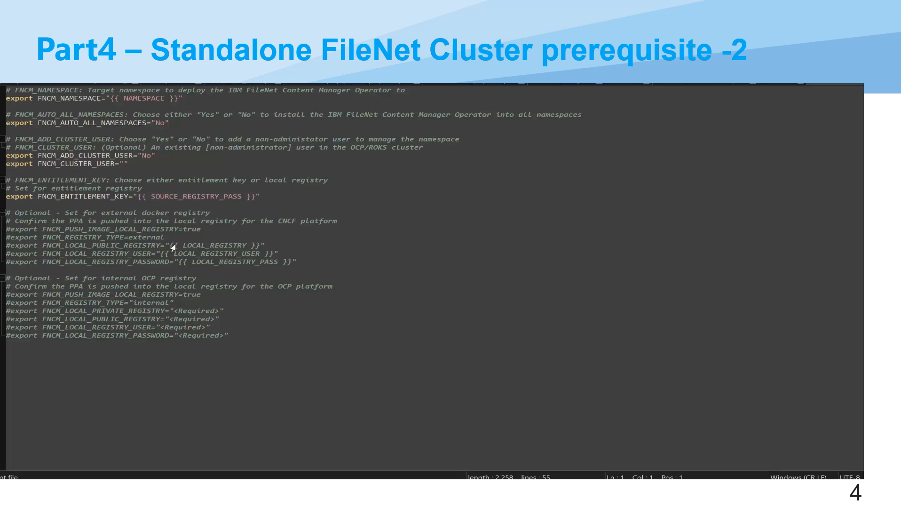
mouse_move(224, 252)
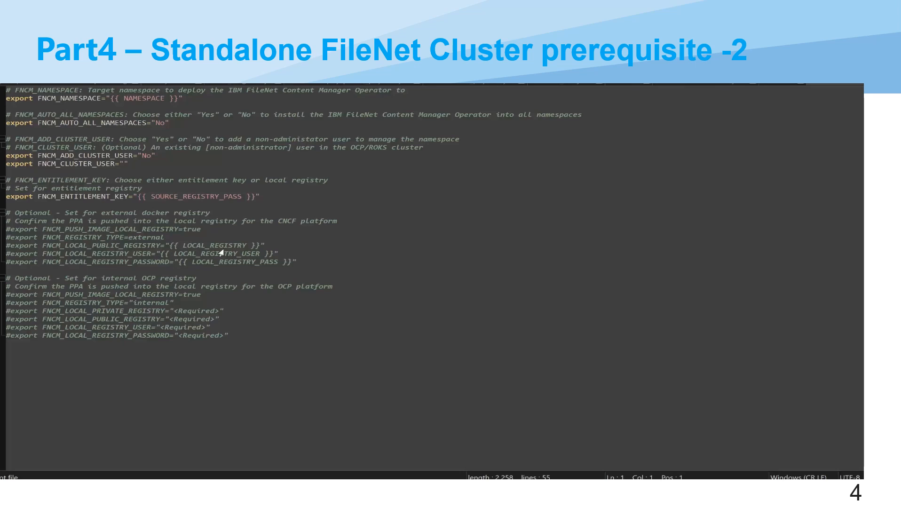
mouse_move(266, 255)
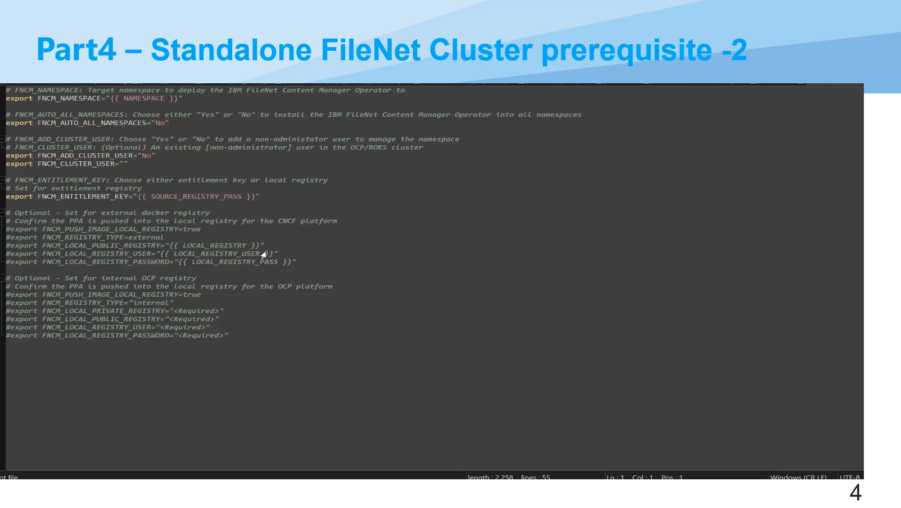
mouse_move(195, 211)
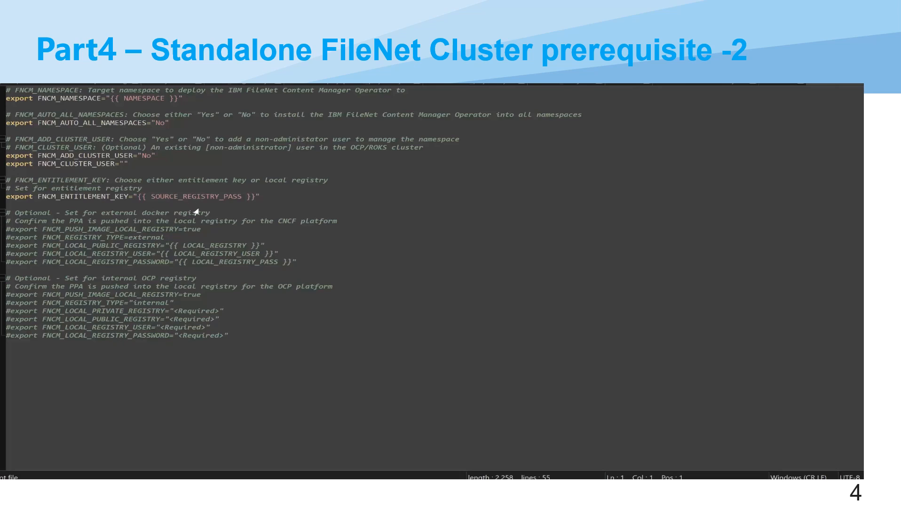
mouse_move(36, 214)
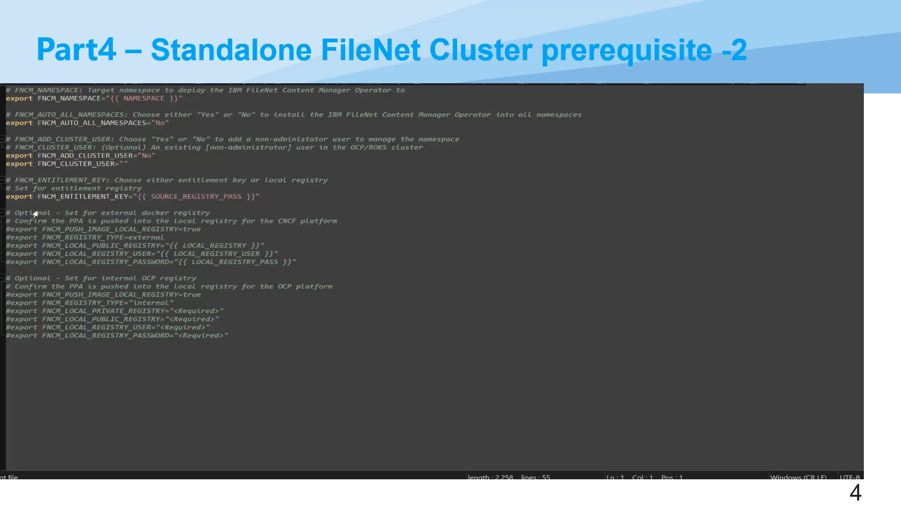
mouse_move(80, 196)
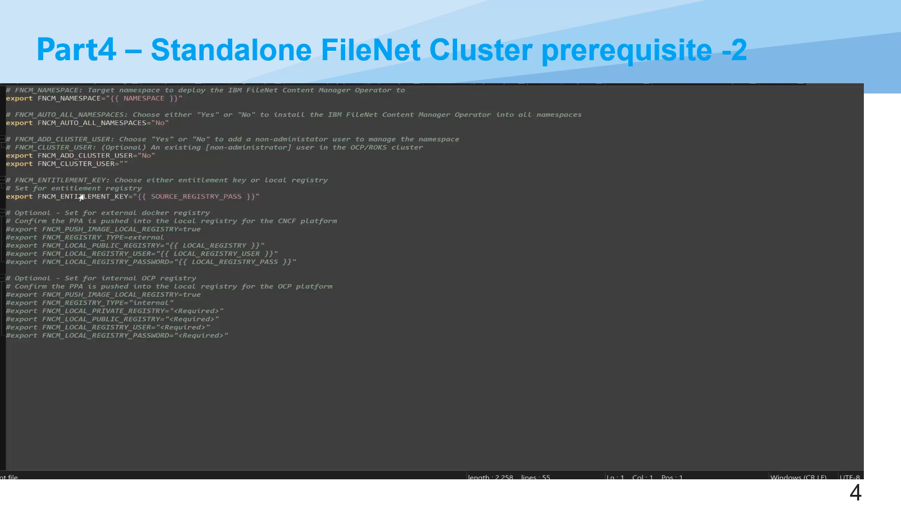
mouse_move(134, 220)
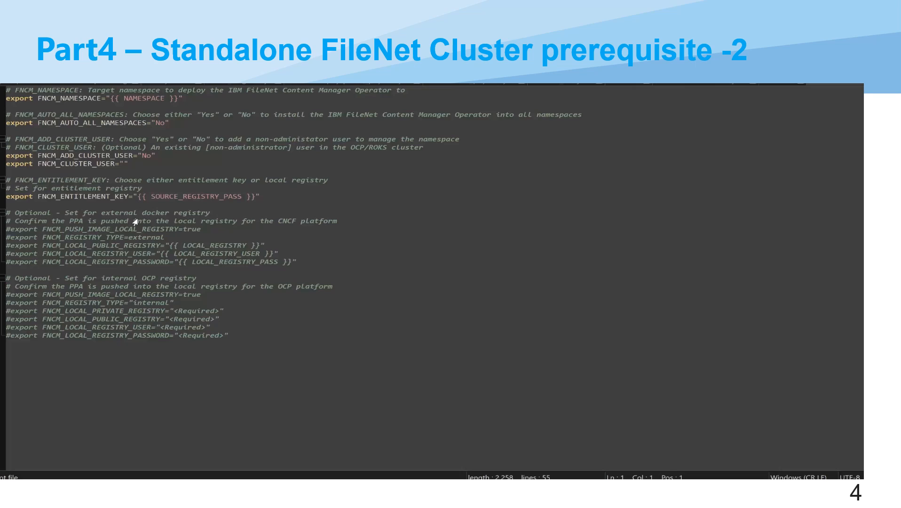
mouse_move(49, 223)
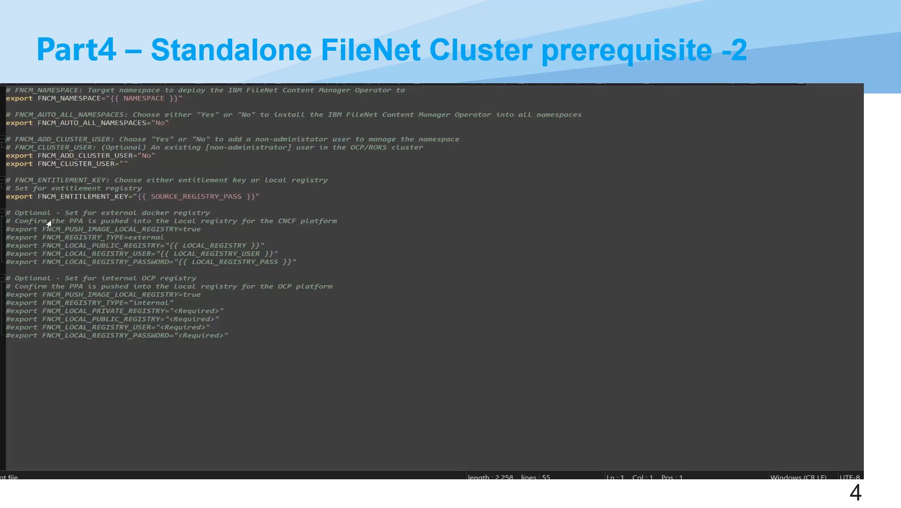
mouse_move(141, 198)
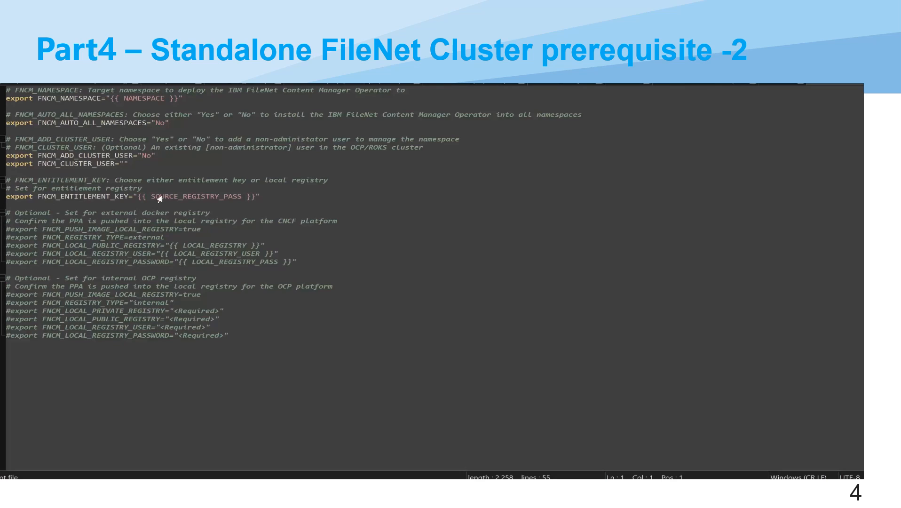
mouse_move(129, 349)
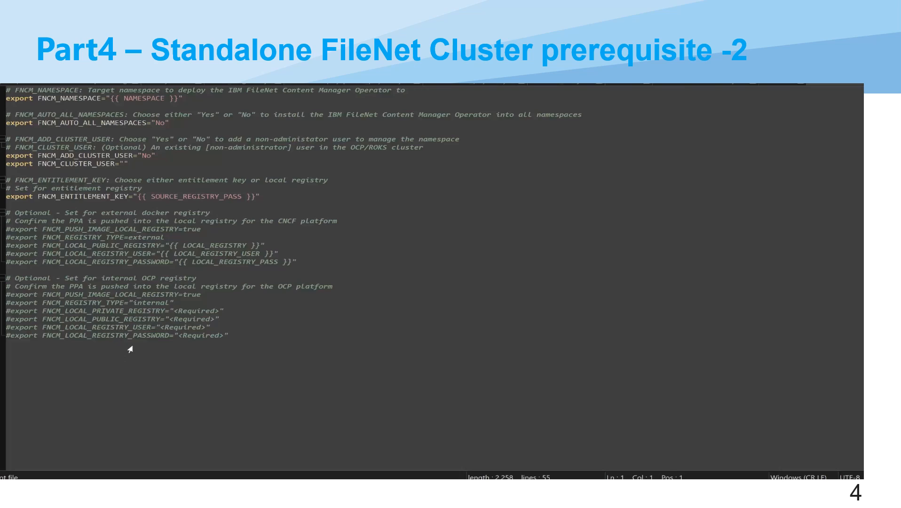
mouse_move(124, 324)
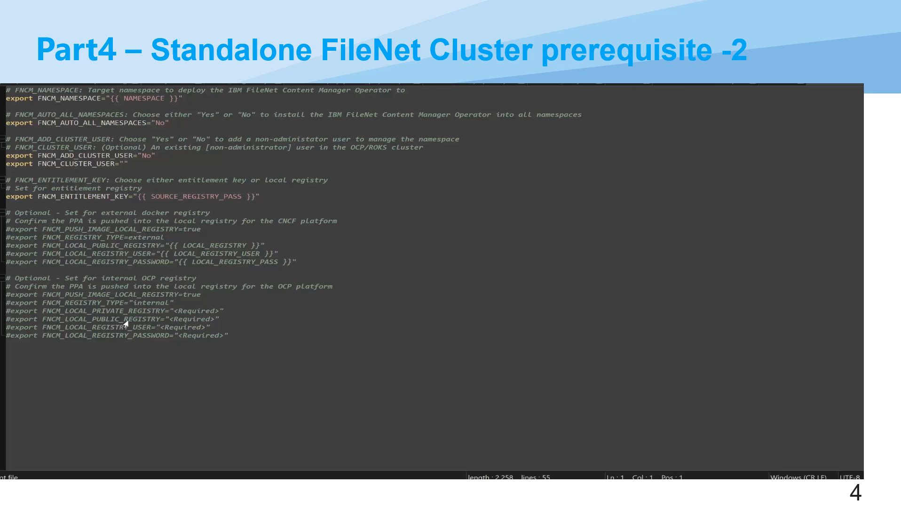
mouse_move(132, 277)
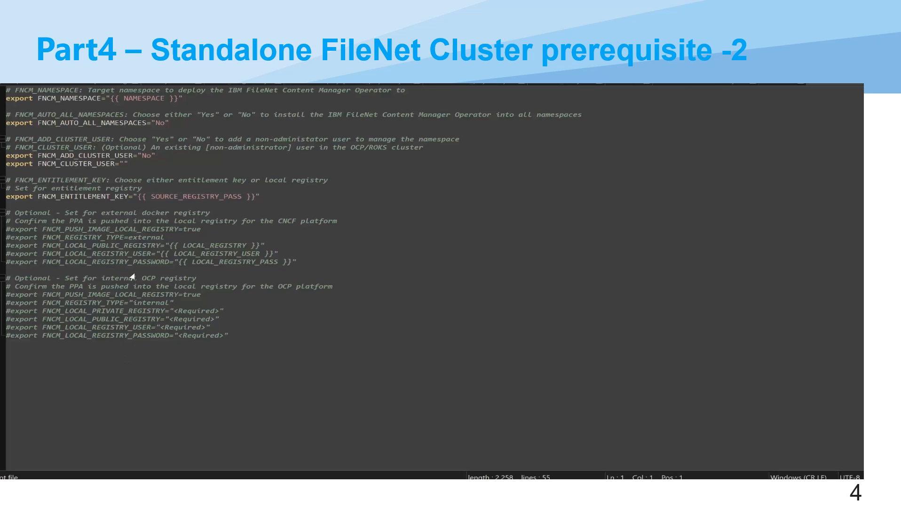
mouse_move(206, 283)
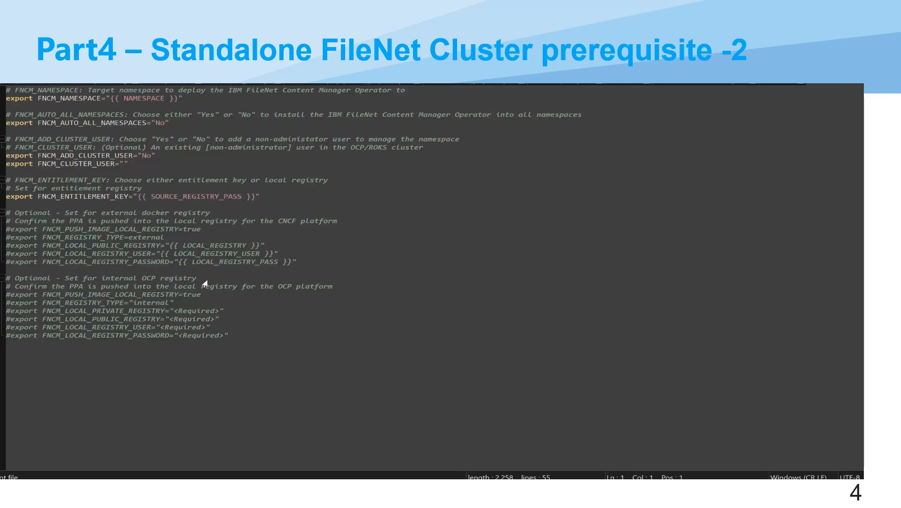
mouse_move(204, 277)
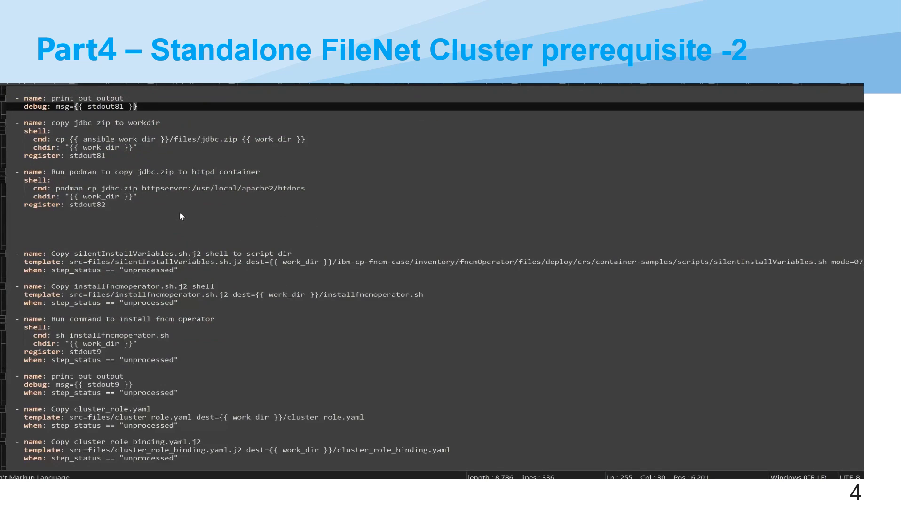
mouse_move(93, 289)
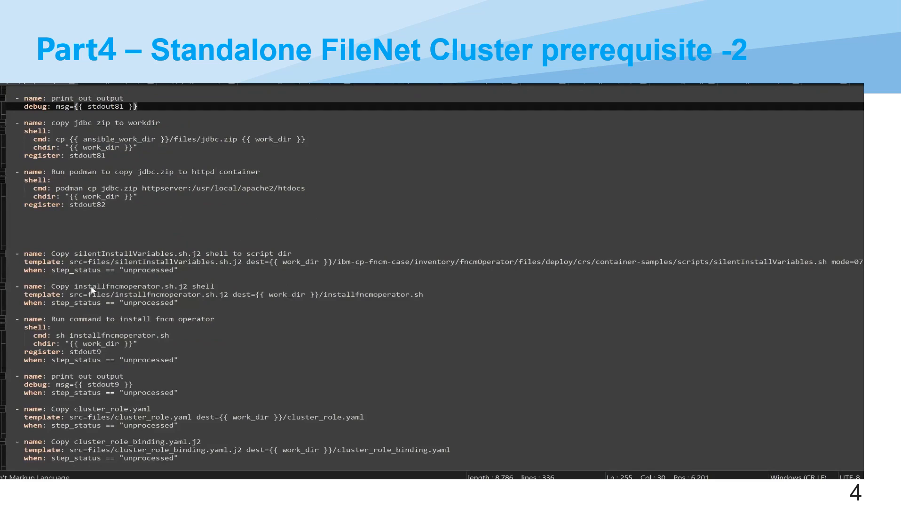
mouse_move(162, 303)
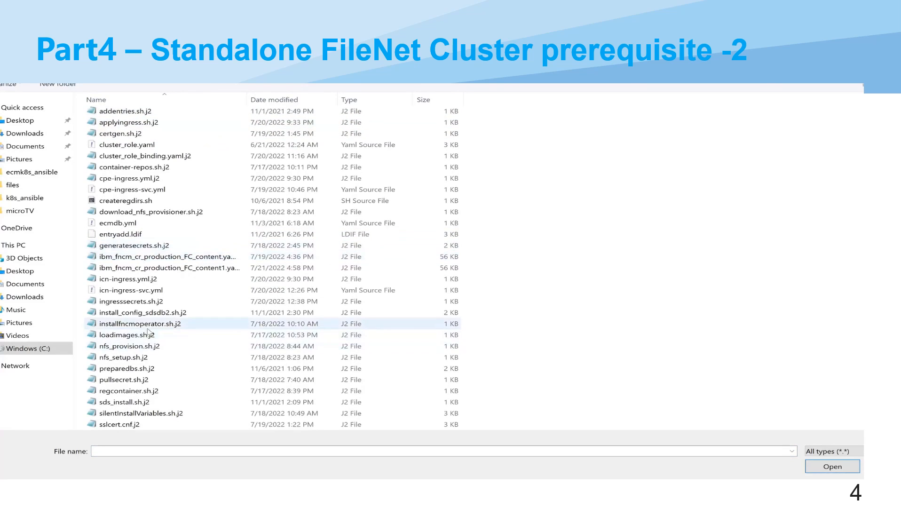
mouse_move(143, 312)
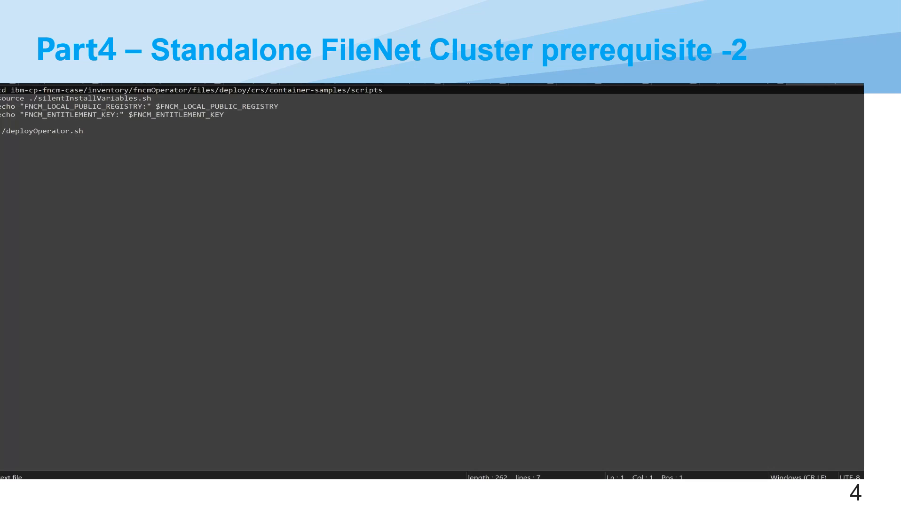
mouse_move(67, 104)
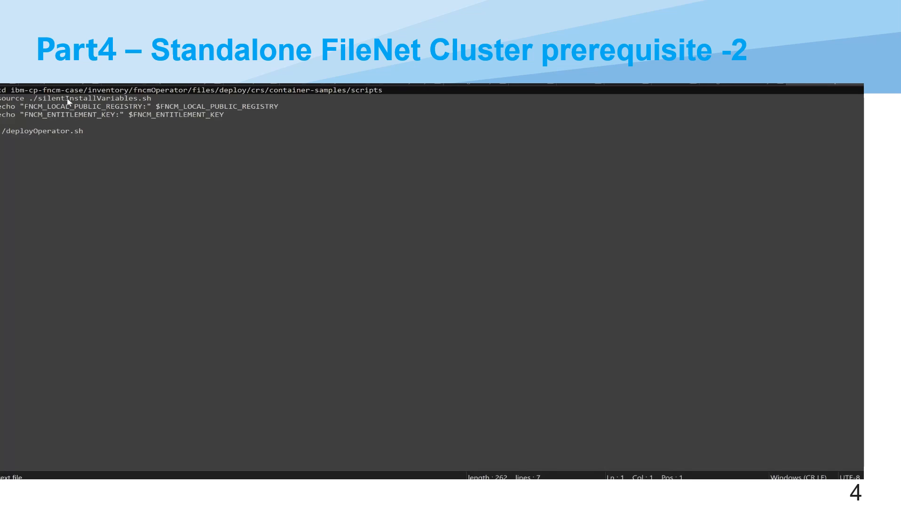
mouse_move(65, 98)
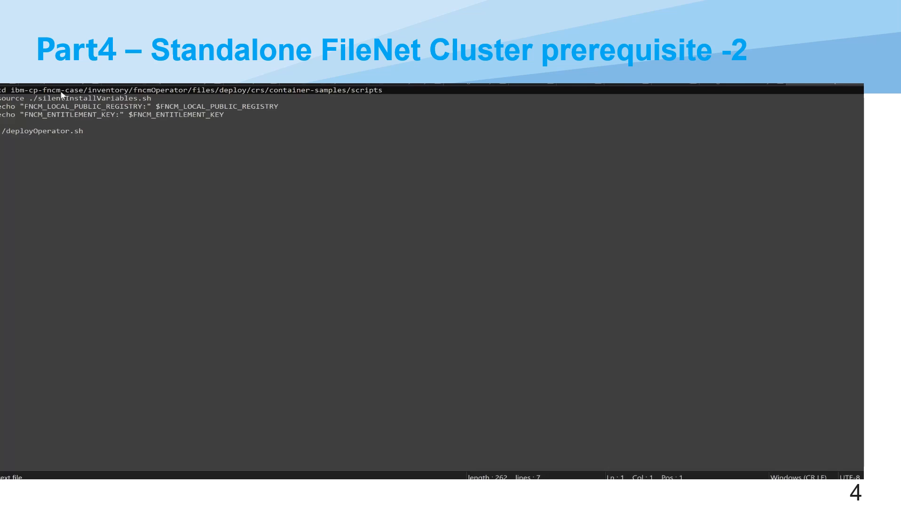
mouse_move(137, 109)
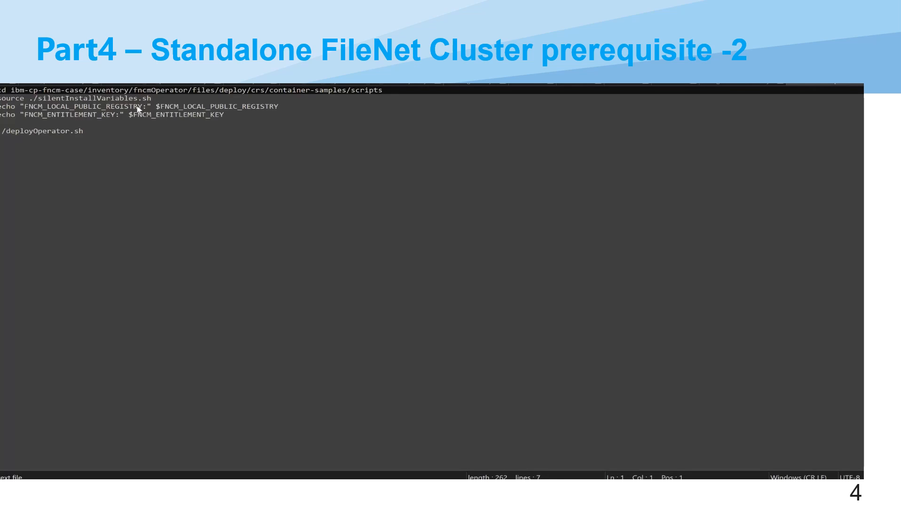
mouse_move(35, 112)
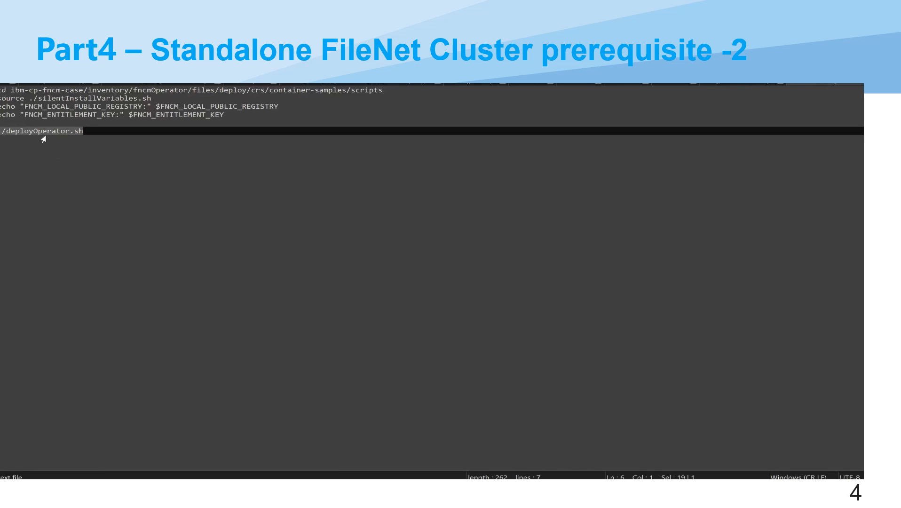
mouse_move(288, 106)
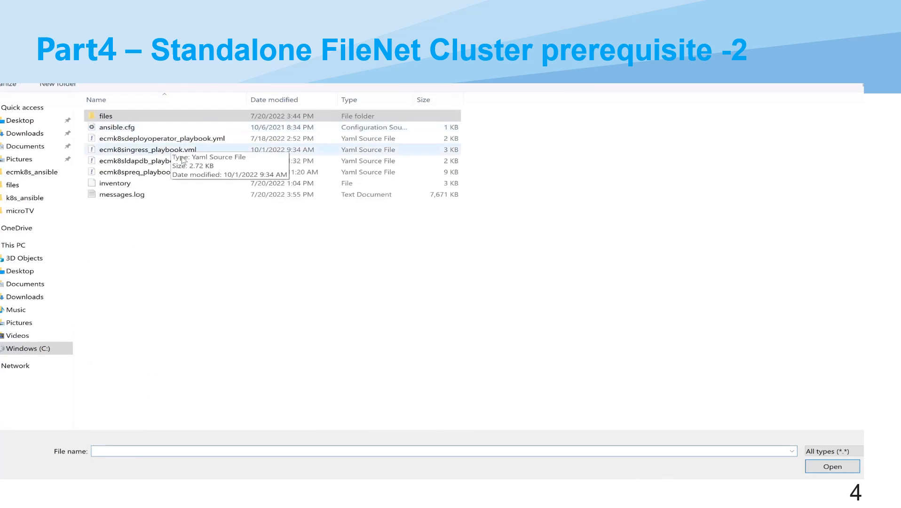
- Cancel opening another file and scroll to the cluster_role_binding and registries.conf copy tasks
left_click(143, 172)
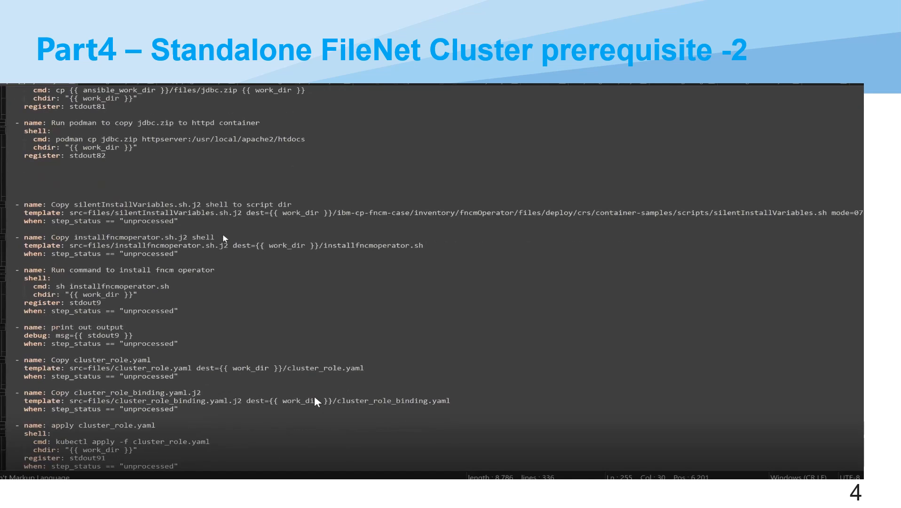
scroll("down", 3)
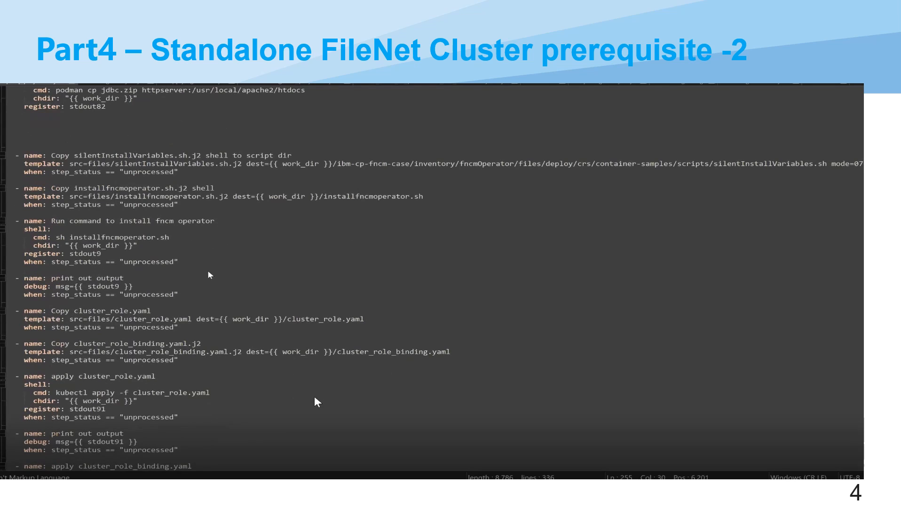
mouse_move(165, 317)
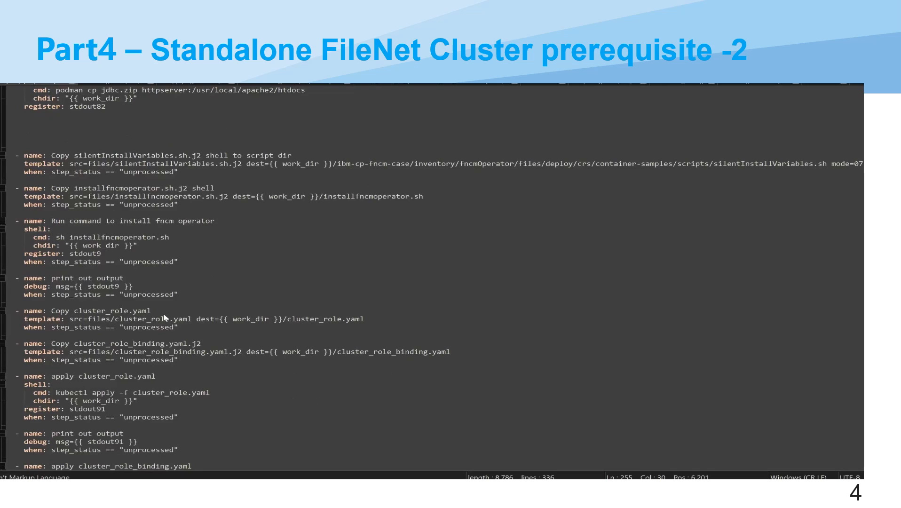
scroll("down", 3)
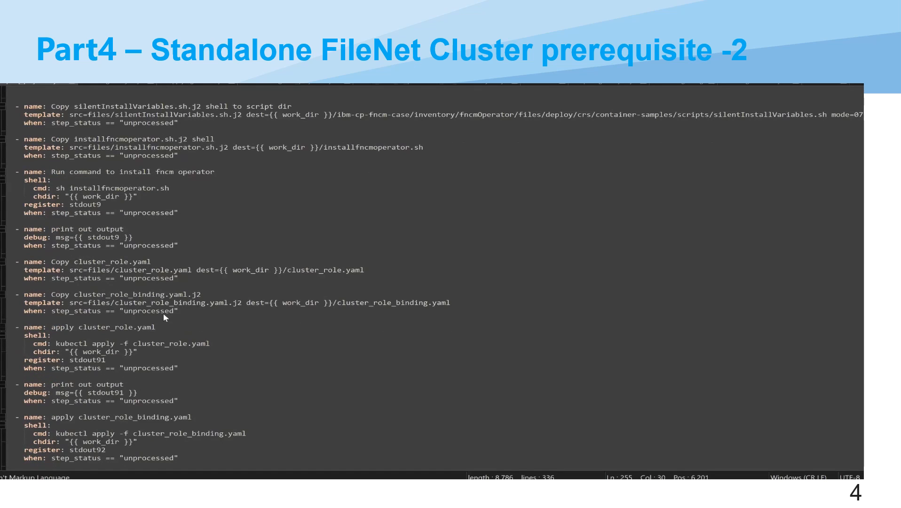
scroll("down", 3)
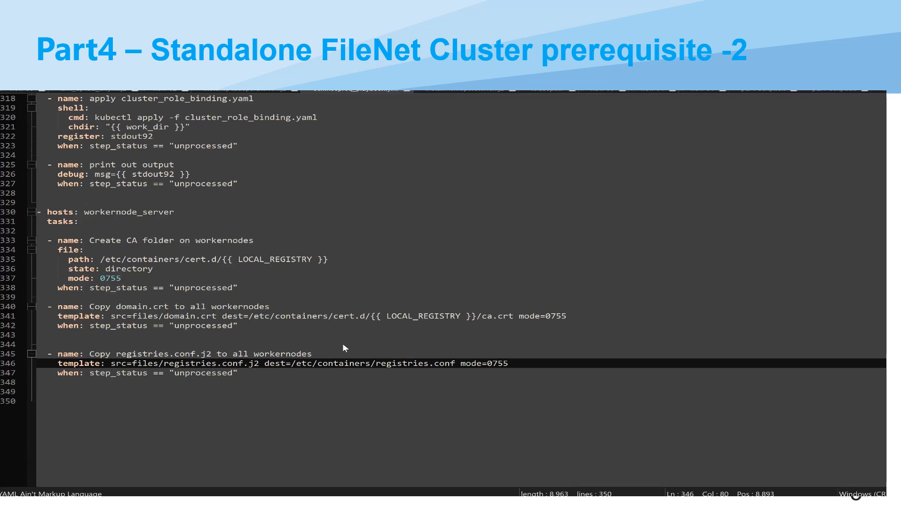
mouse_move(113, 233)
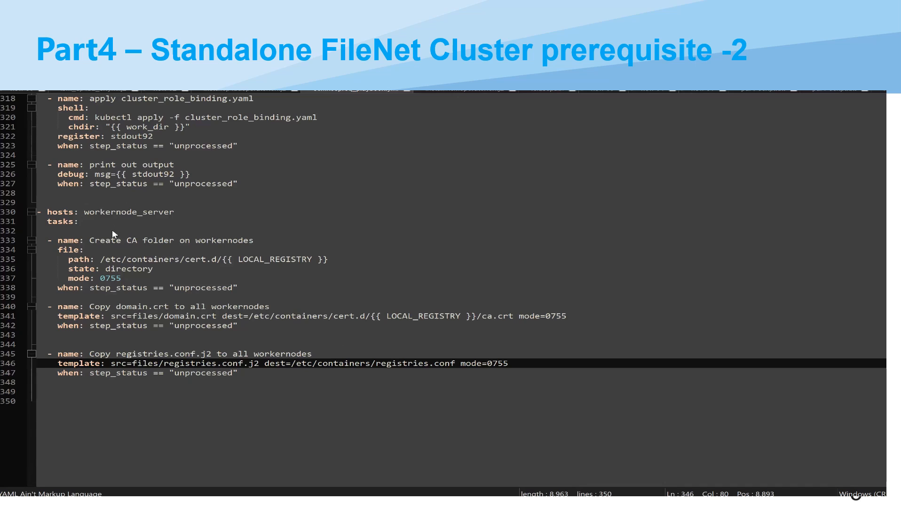
mouse_move(185, 240)
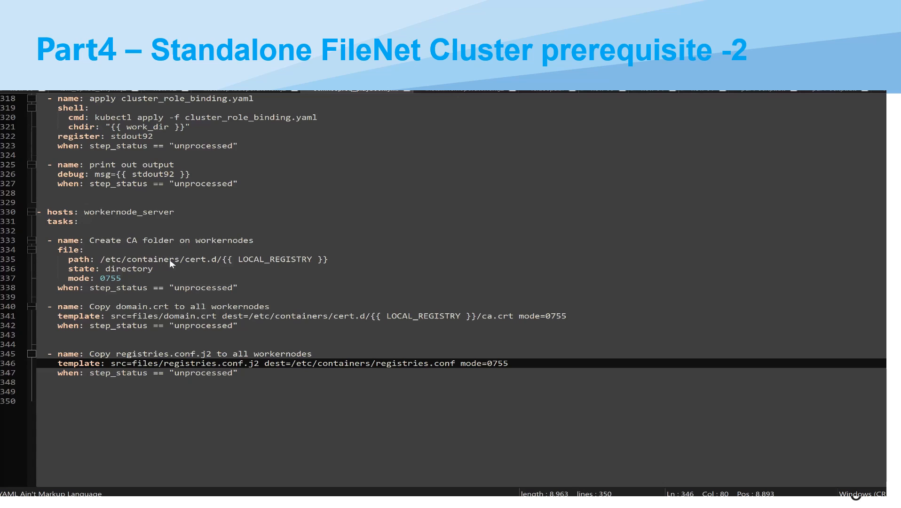
mouse_move(224, 258)
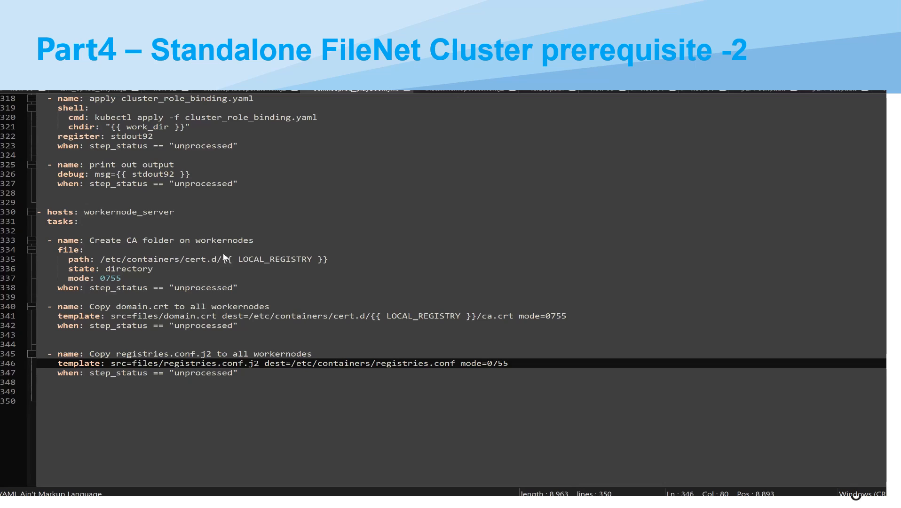
mouse_move(308, 259)
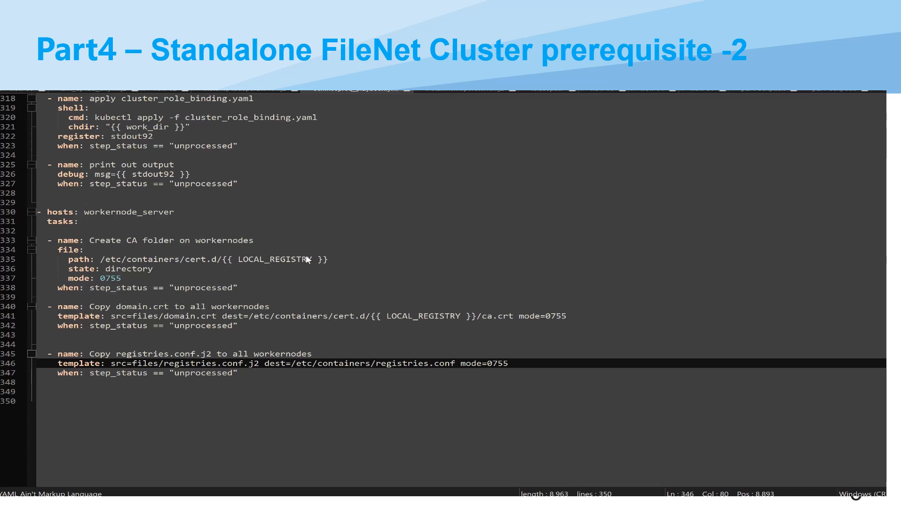
mouse_move(320, 262)
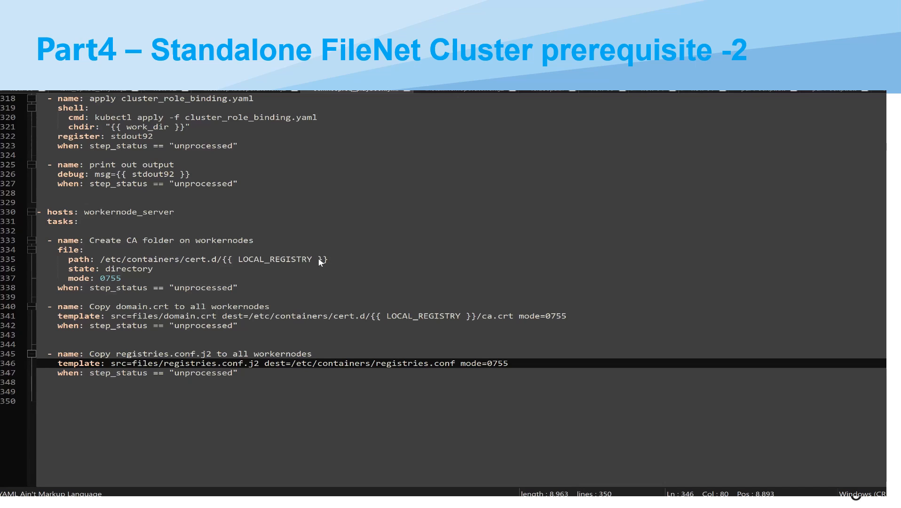
mouse_move(150, 305)
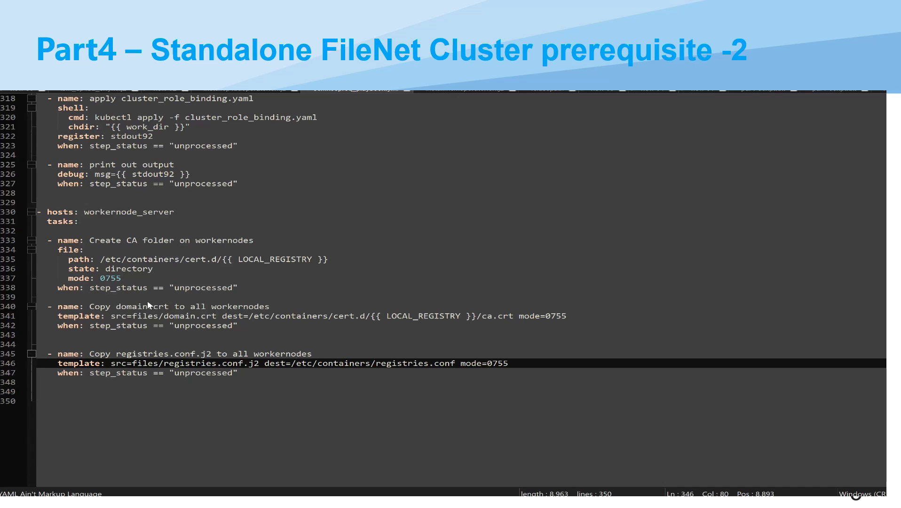
mouse_move(165, 303)
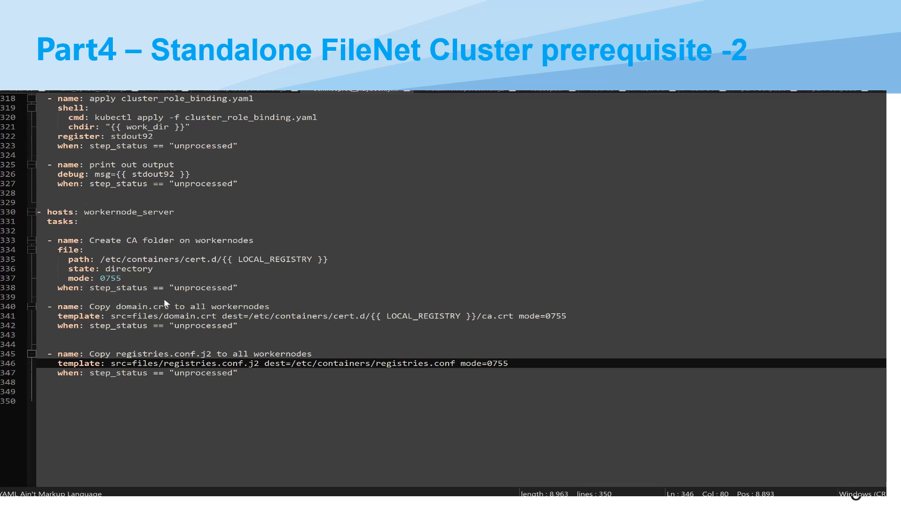
mouse_move(260, 305)
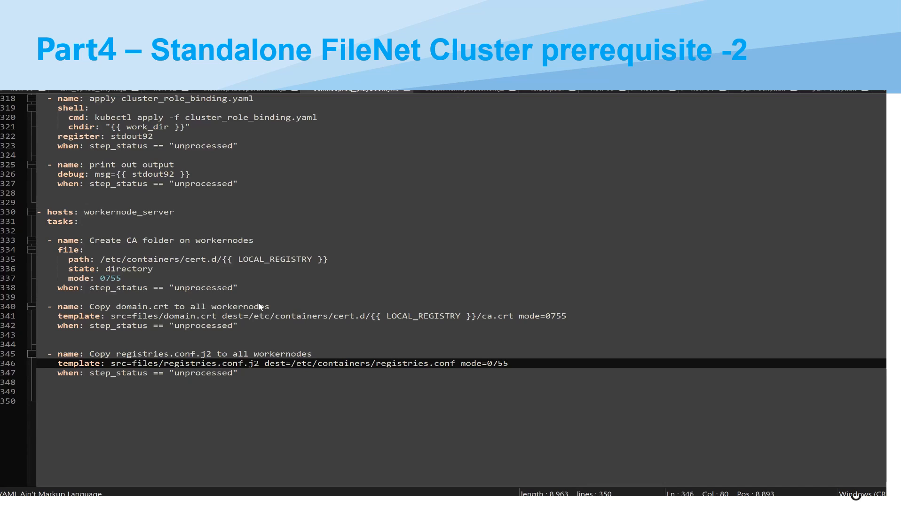
mouse_move(288, 309)
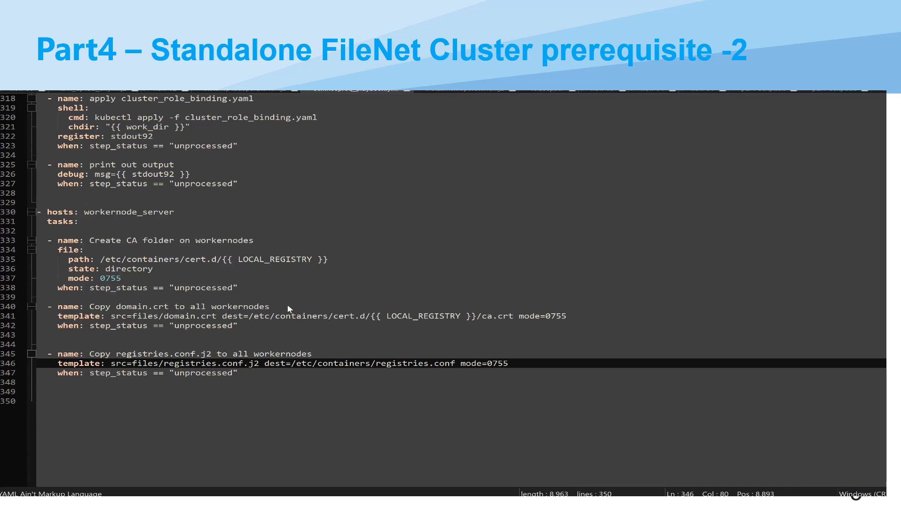
mouse_move(183, 266)
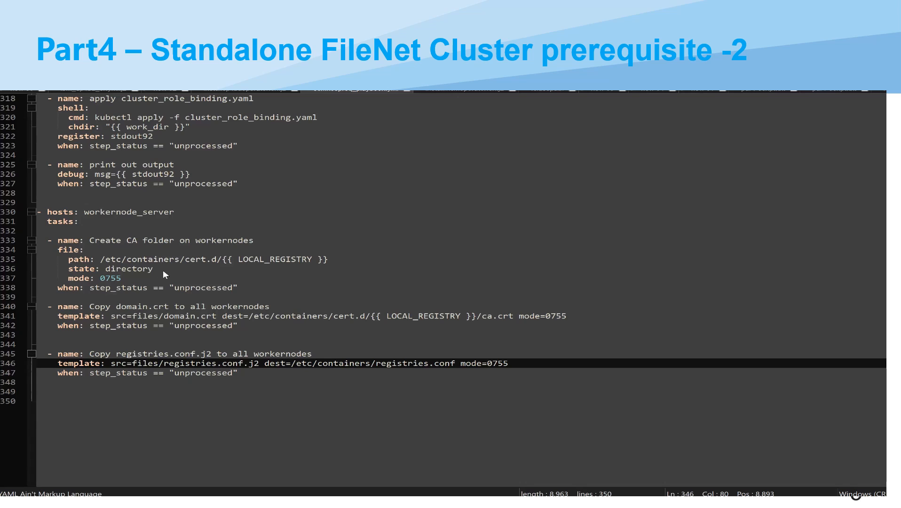
mouse_move(167, 321)
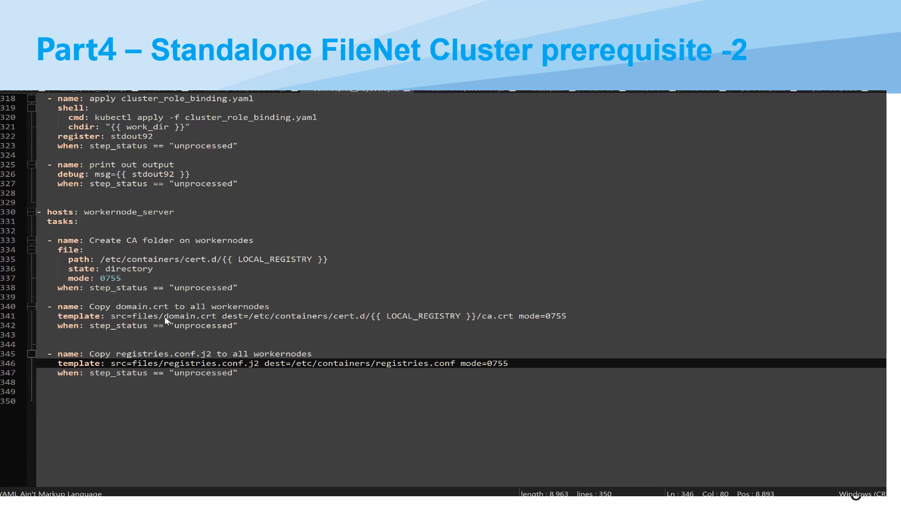
mouse_move(111, 355)
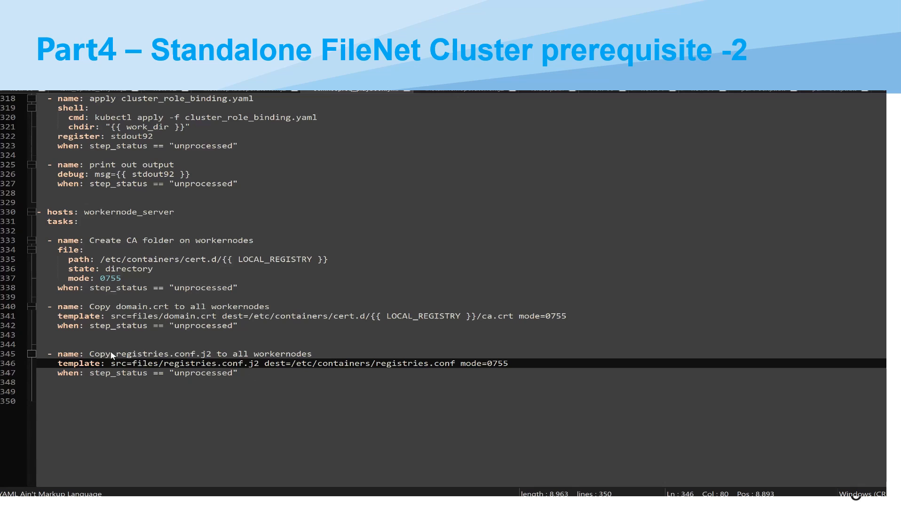
mouse_move(168, 351)
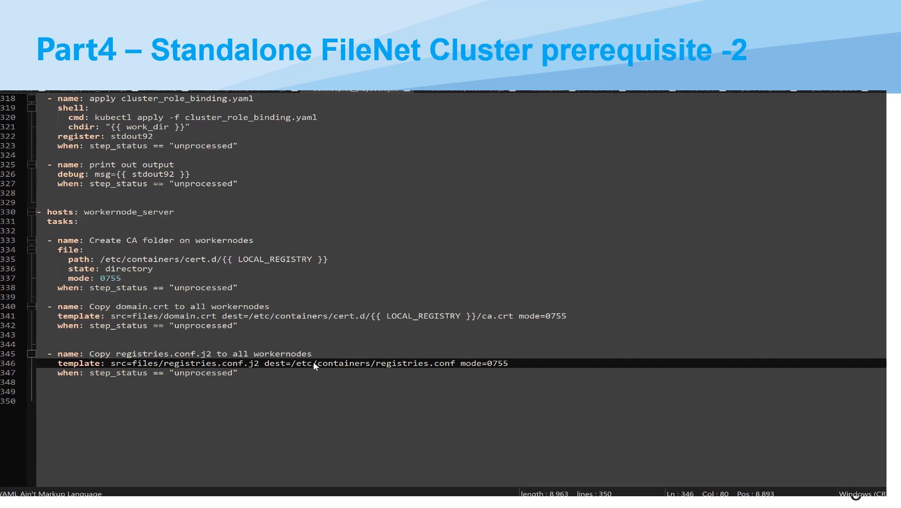
mouse_move(271, 354)
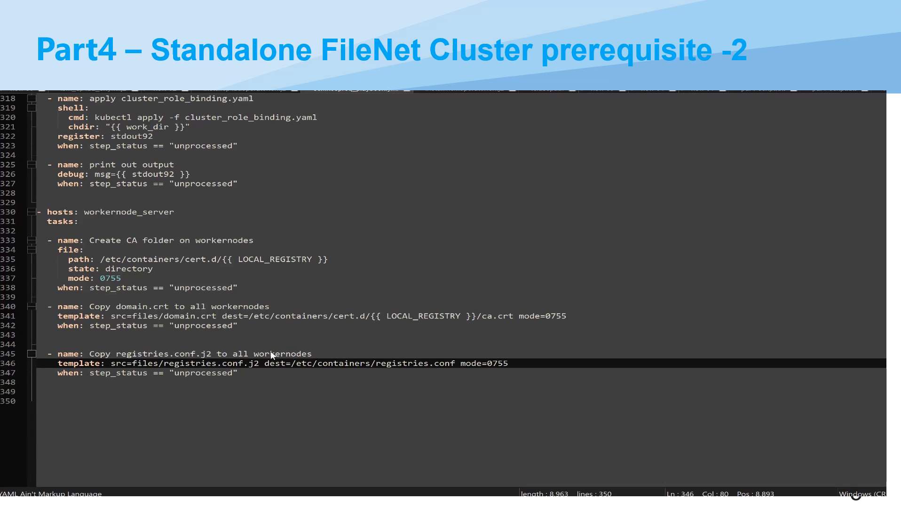
mouse_move(301, 361)
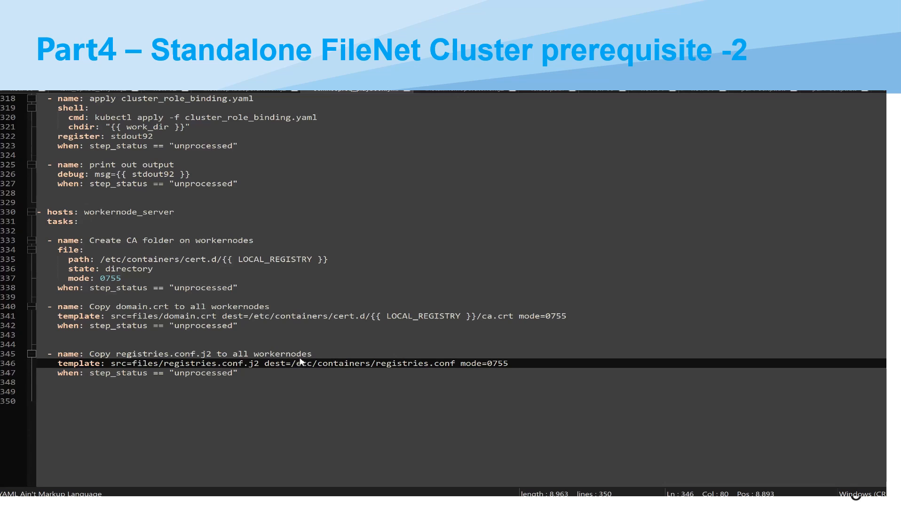
mouse_move(389, 365)
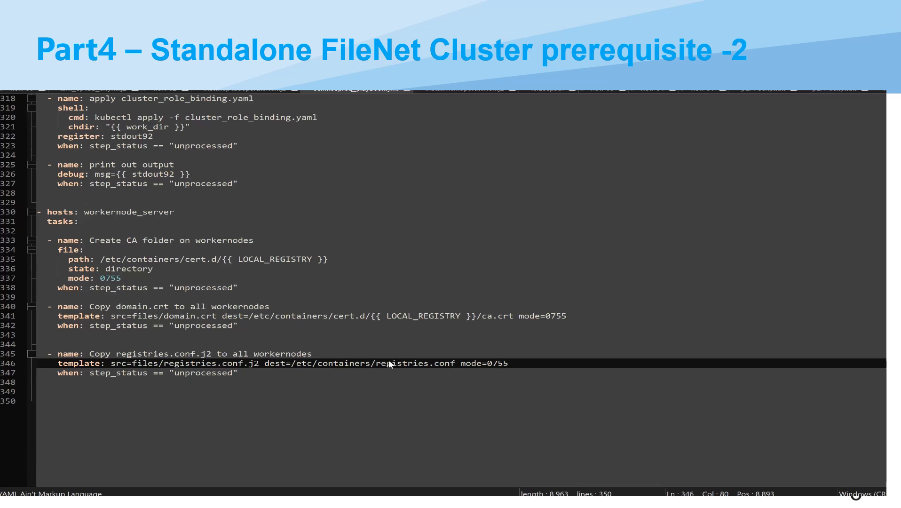
mouse_move(443, 370)
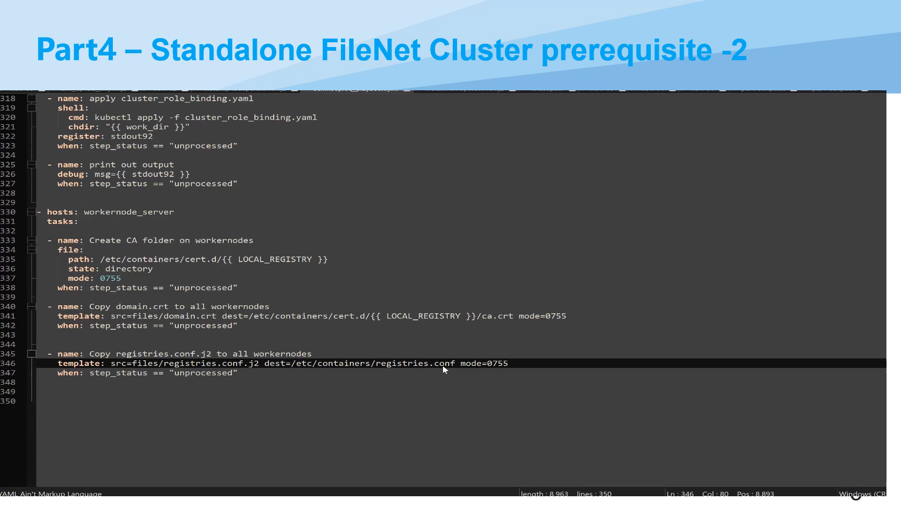
mouse_move(342, 378)
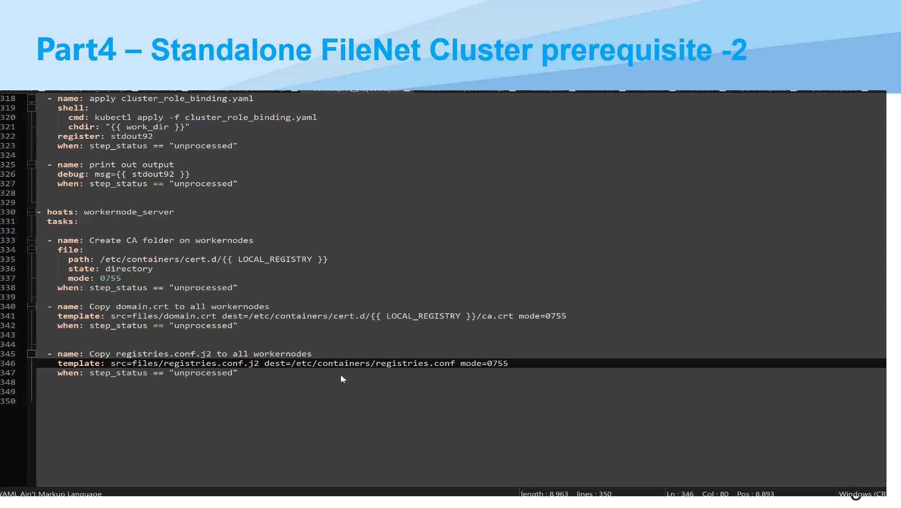
mouse_move(304, 331)
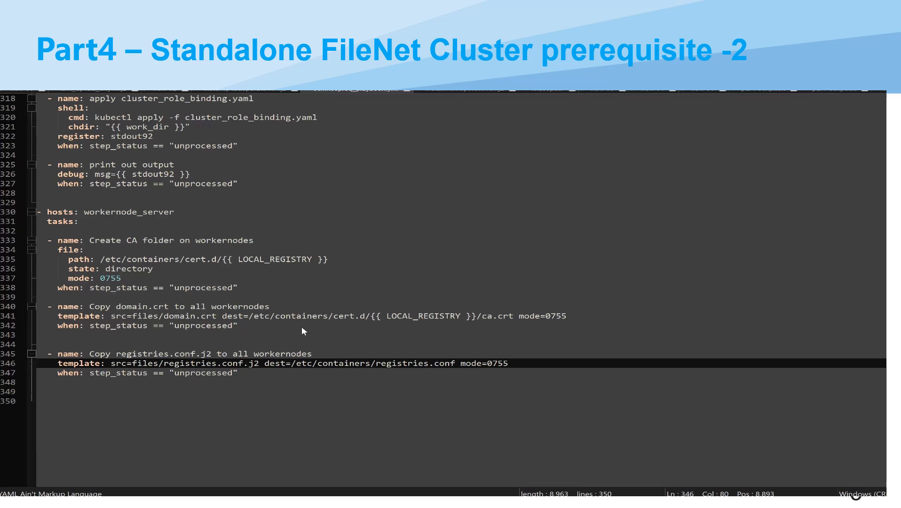
mouse_move(308, 328)
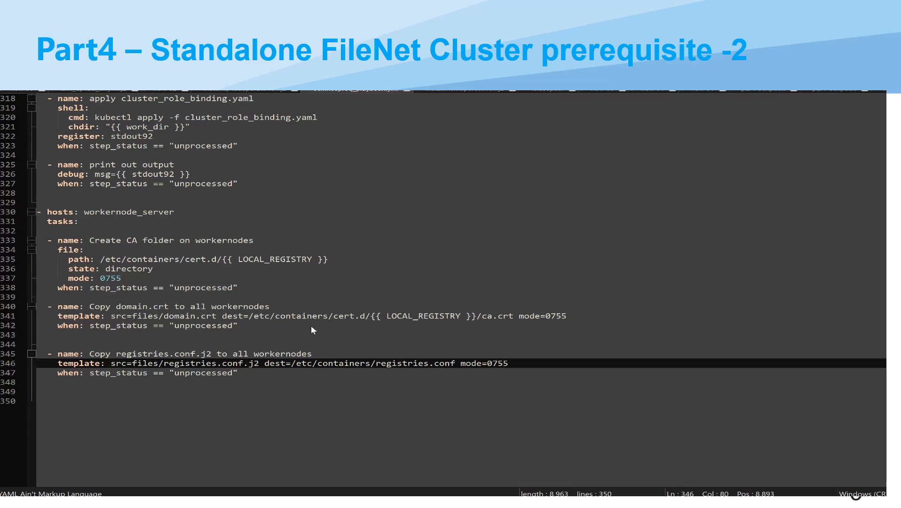
mouse_move(319, 335)
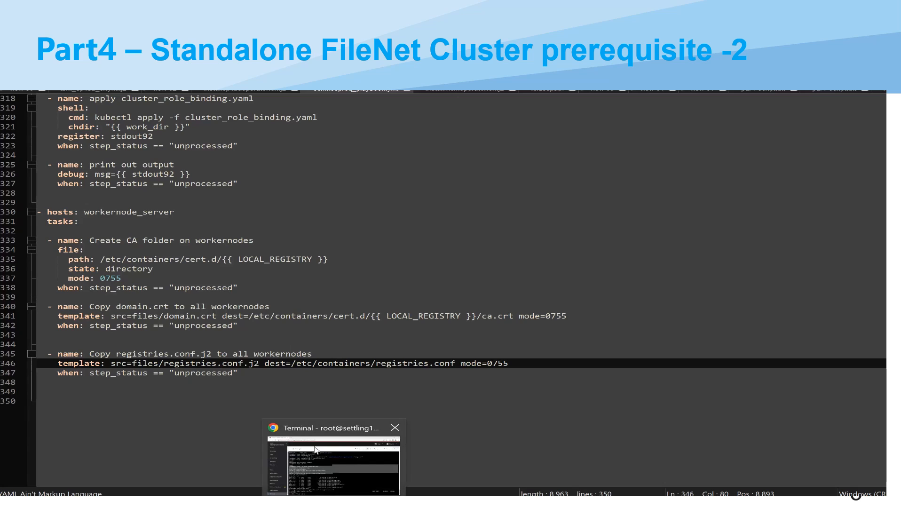
- From the settling1 root terminal, ssh into settling2 as root
left_click(334, 458)
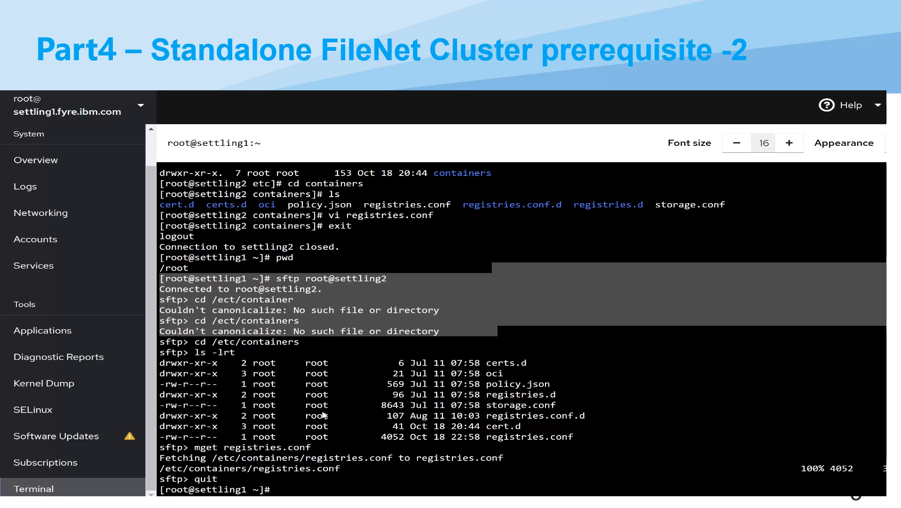
type("s")
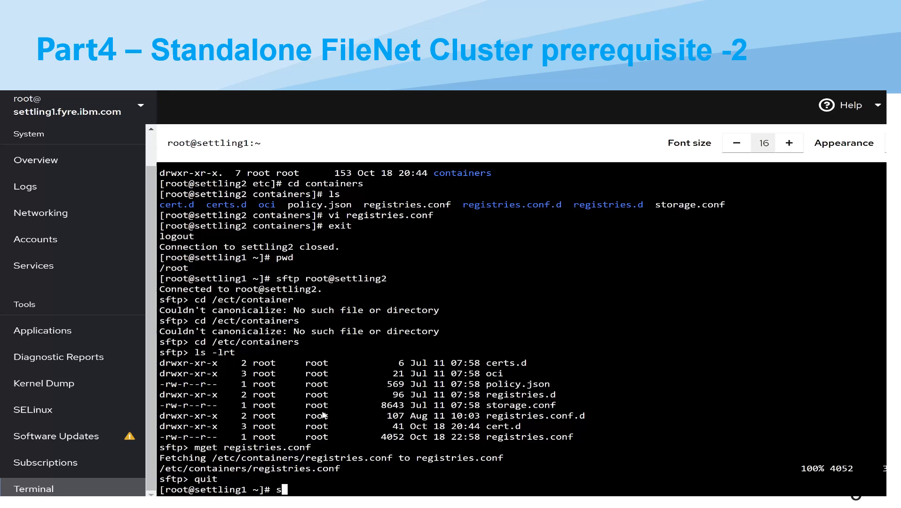
type("sh")
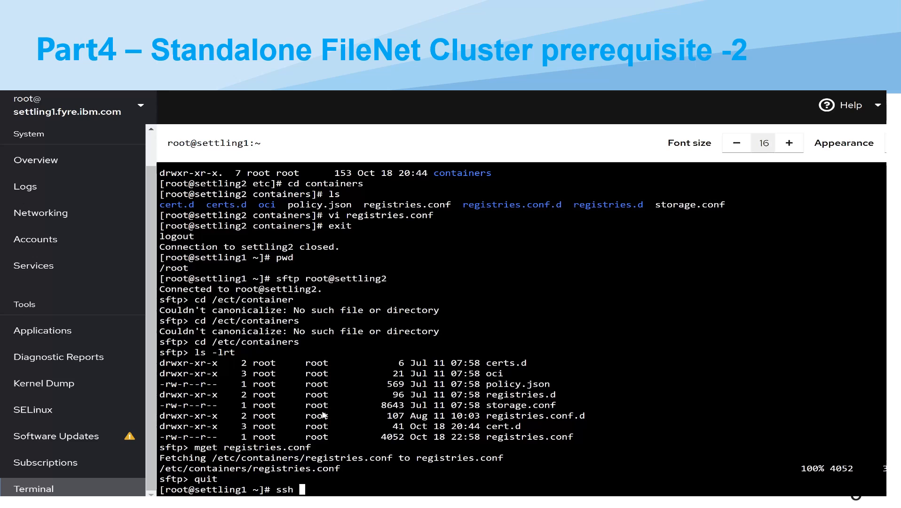
type("root")
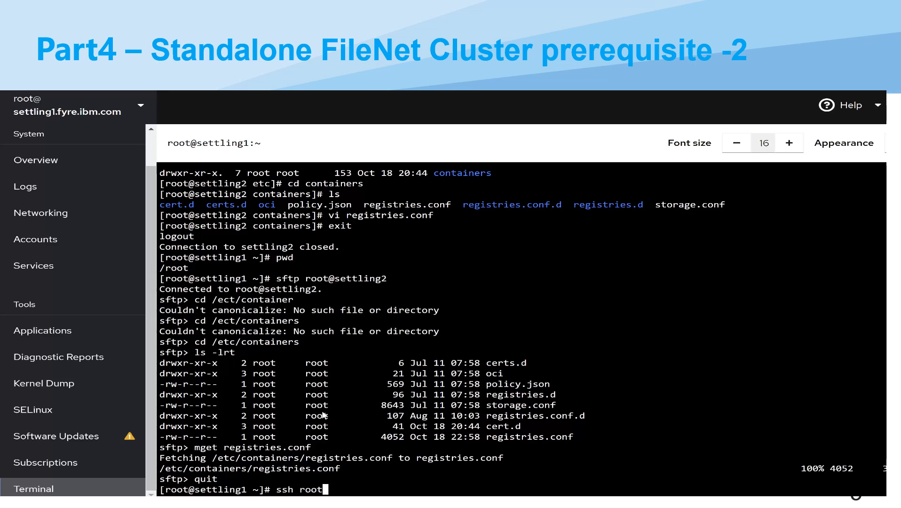
type("s")
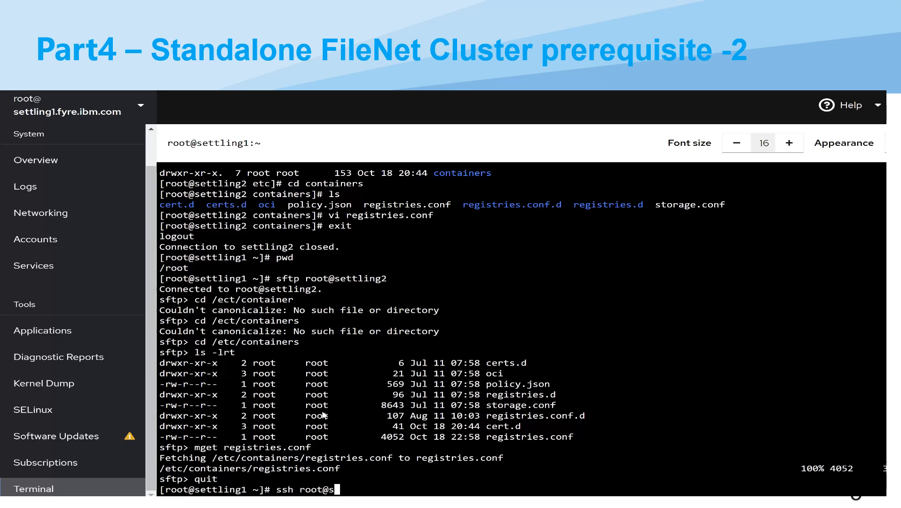
type("ett")
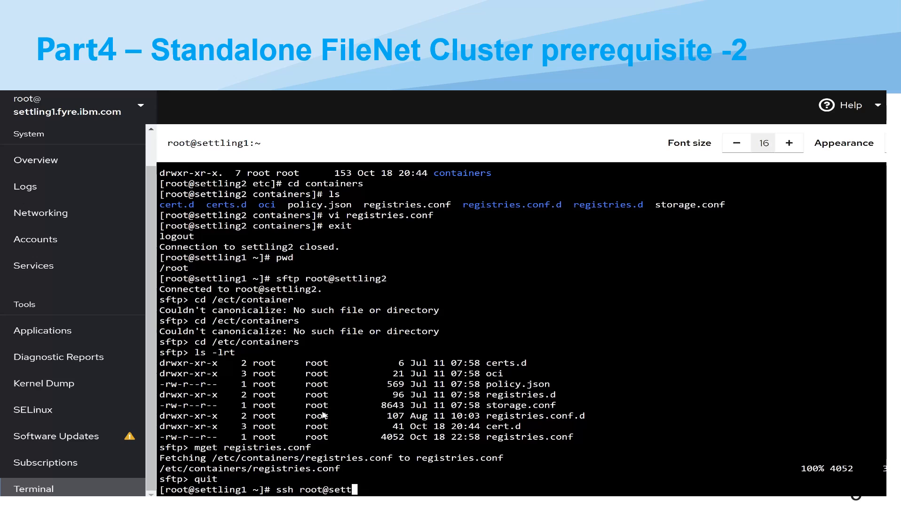
type("ling2")
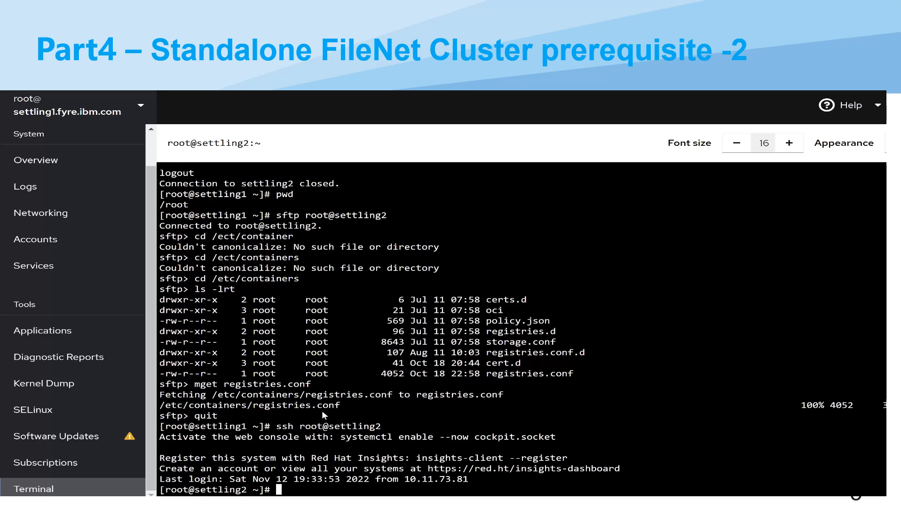
- Change into /etc/containers and erase a mistyped 'repositores' command
type("cd /e")
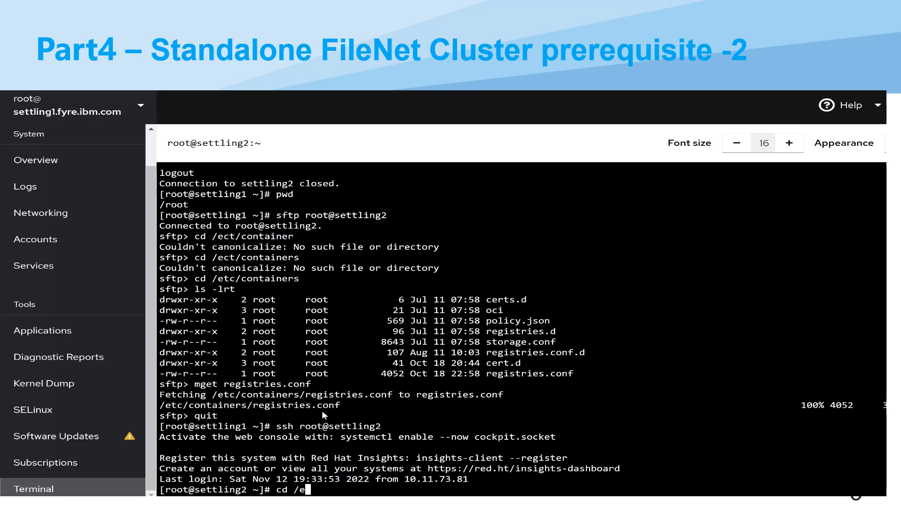
type("tc/cont")
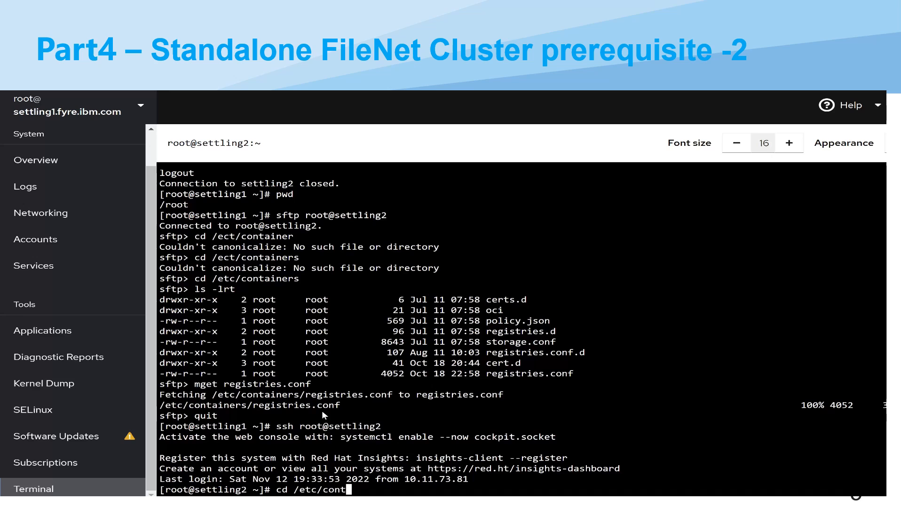
type("ainers")
type("vi")
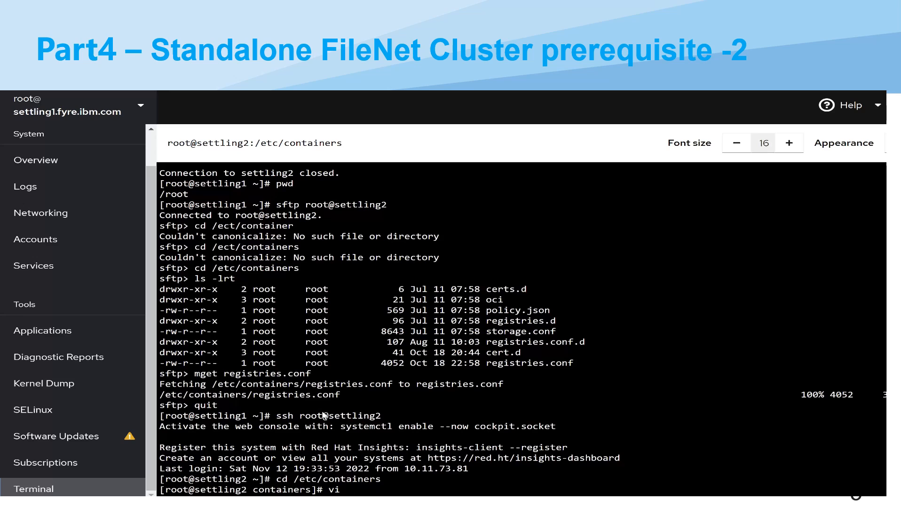
type("repo")
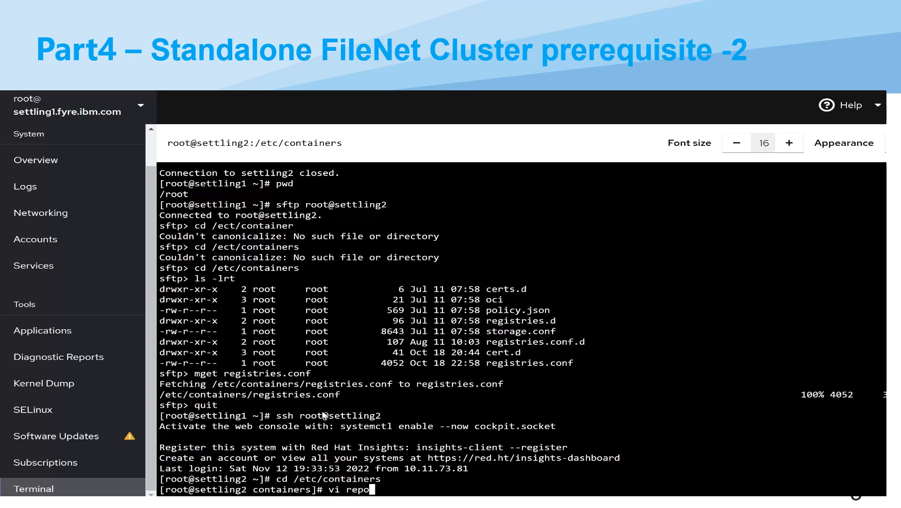
type("si")
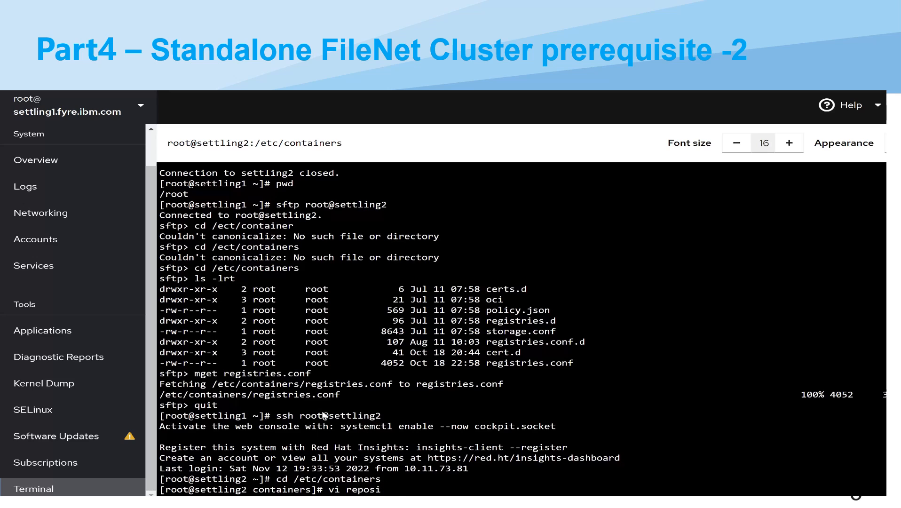
type("tores")
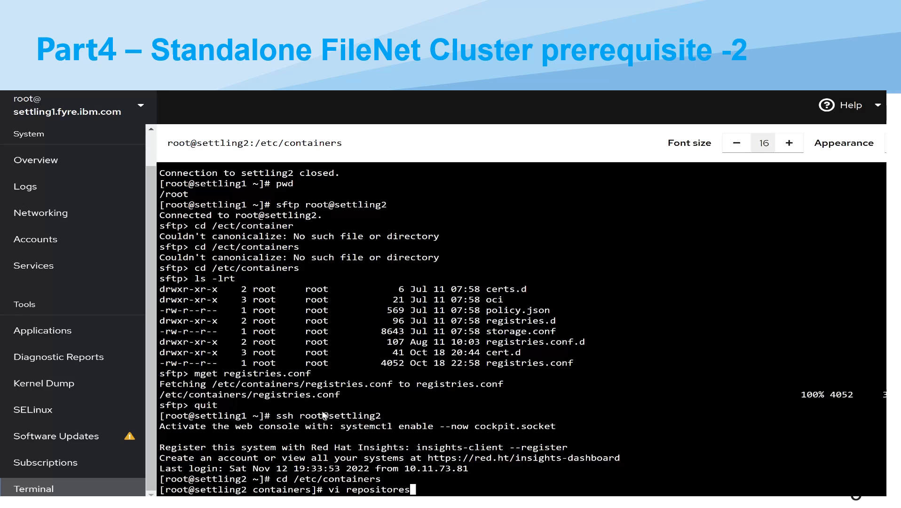
key("Backspace")
type("i")
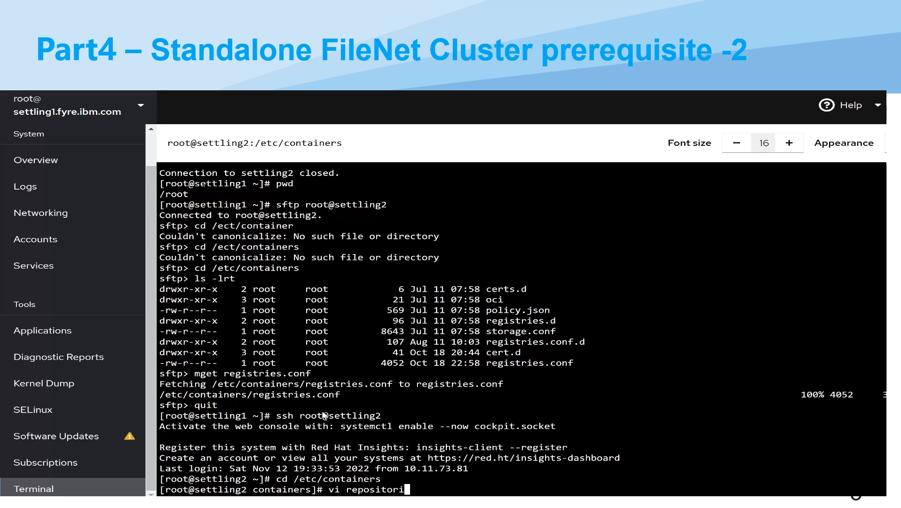
key("Backspace")
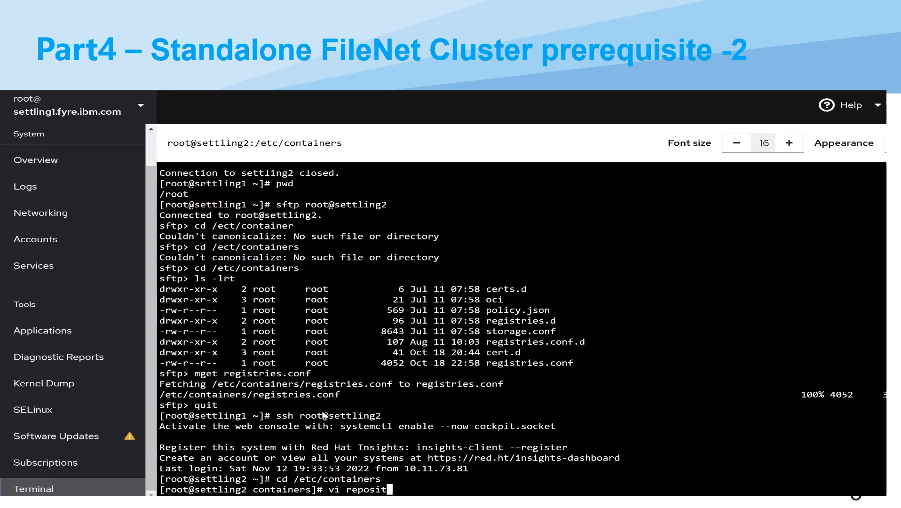
key("BackSpace")
type("ls -lrt")
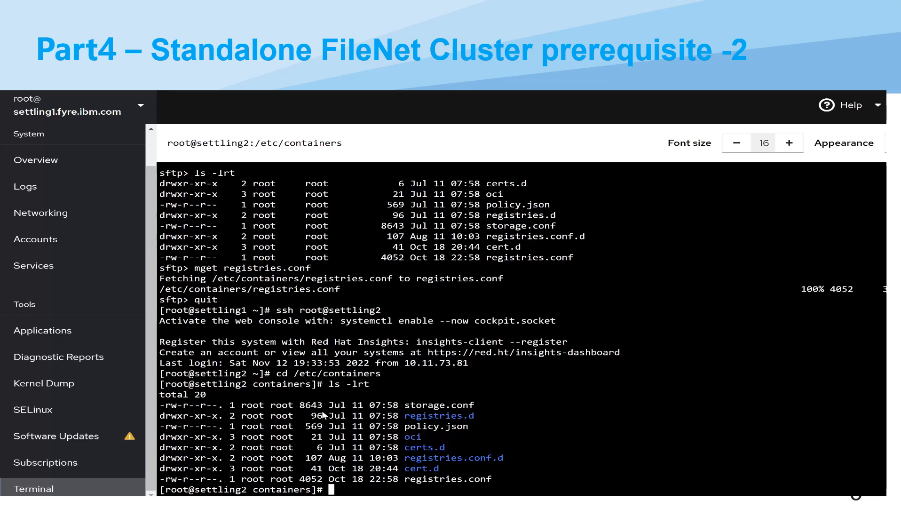
- Open registries.conf in vi
type("vi regis")
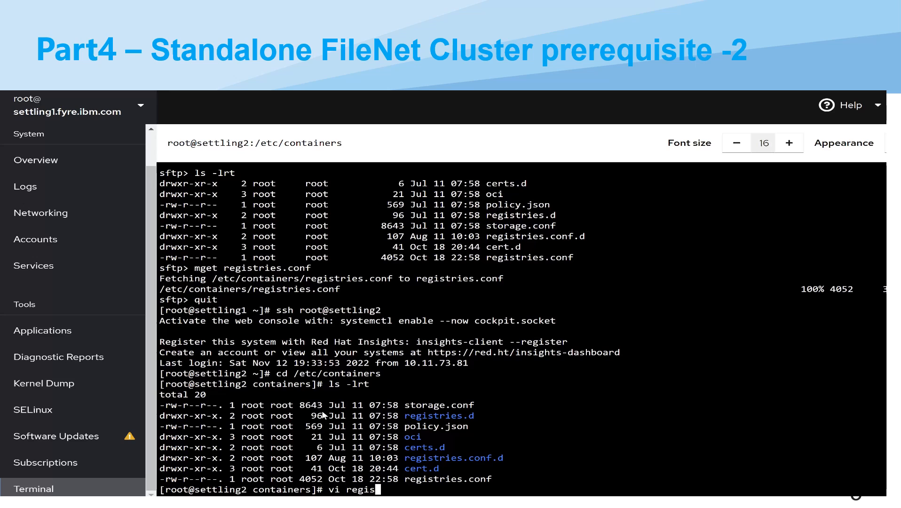
type("trie")
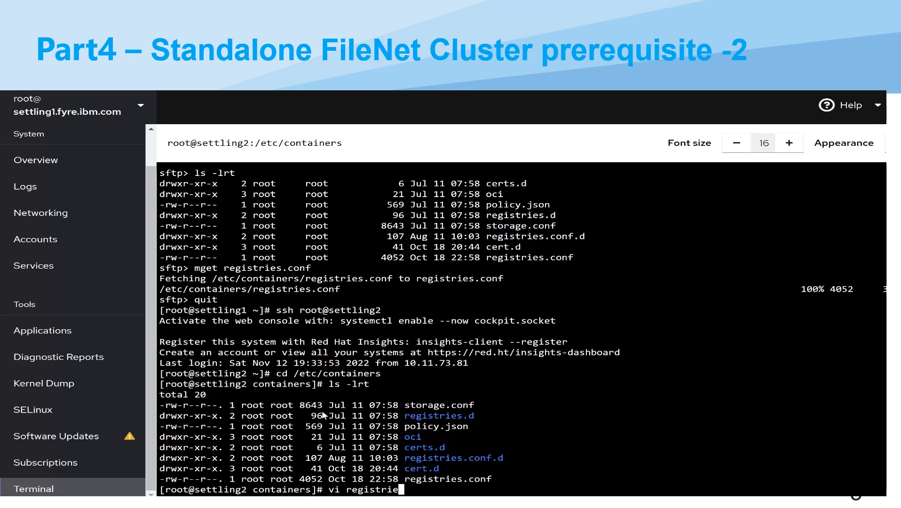
type("s.c")
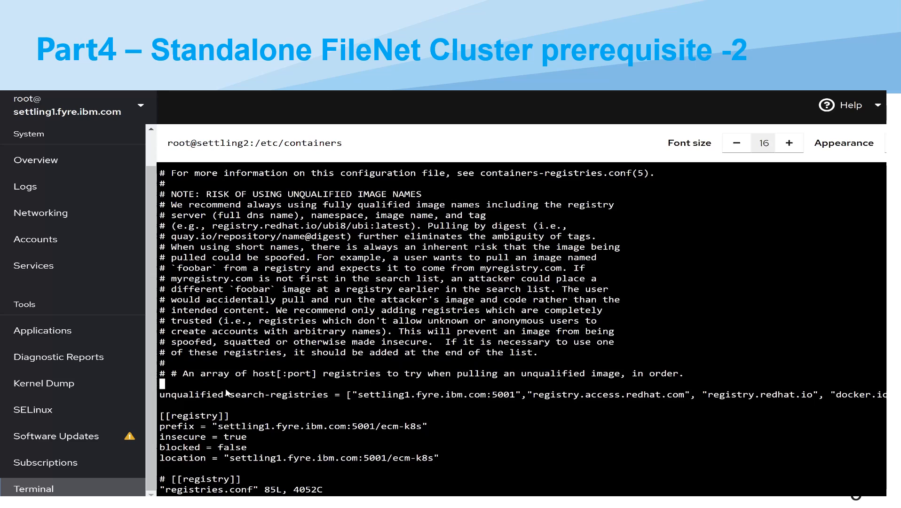
mouse_move(517, 392)
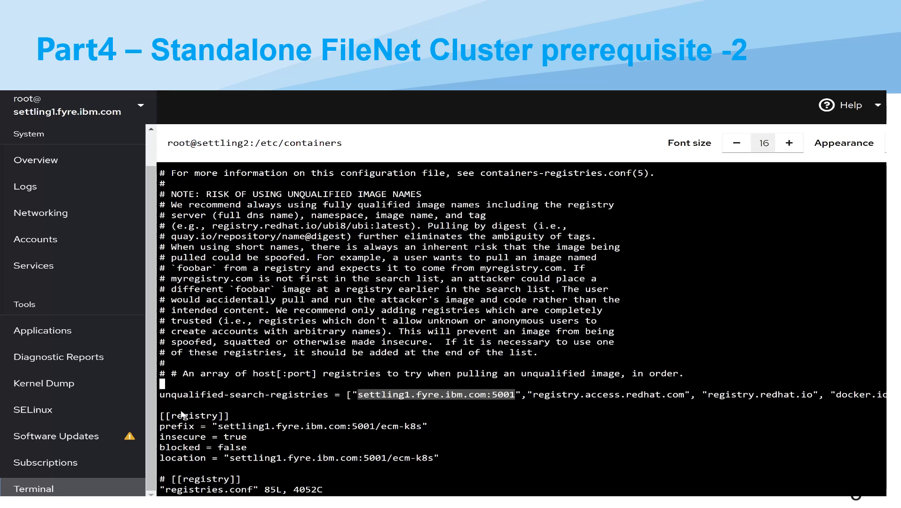
mouse_move(235, 420)
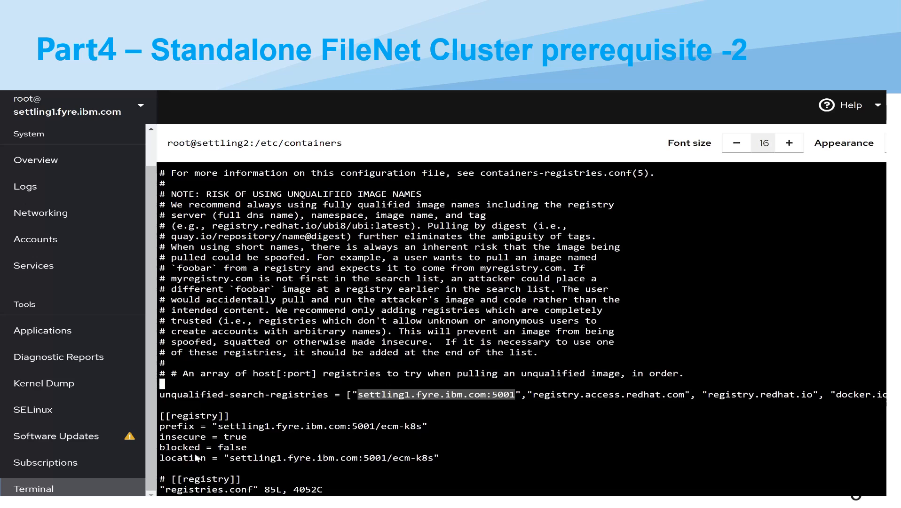
mouse_move(226, 425)
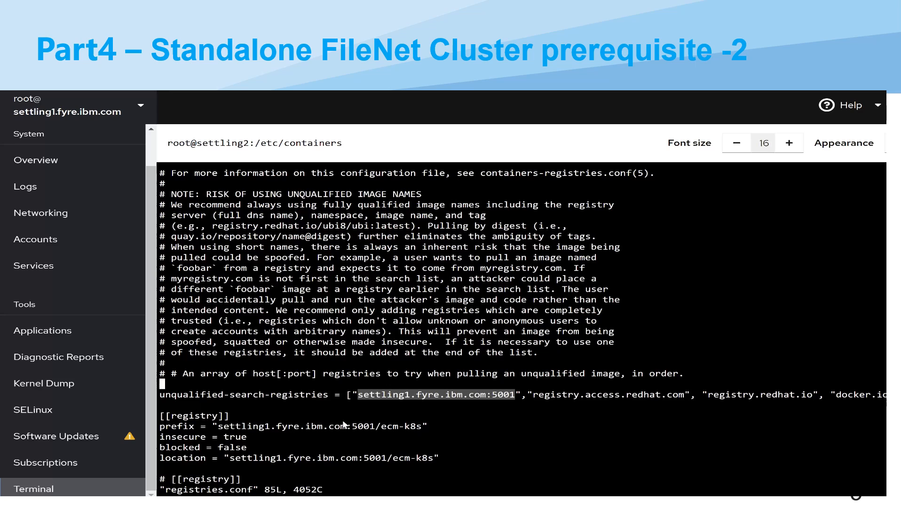
mouse_move(367, 423)
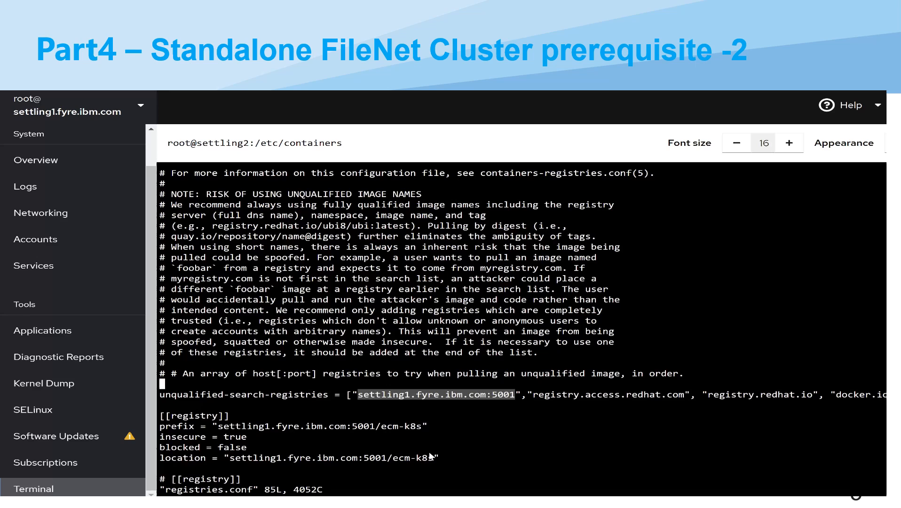
mouse_move(233, 315)
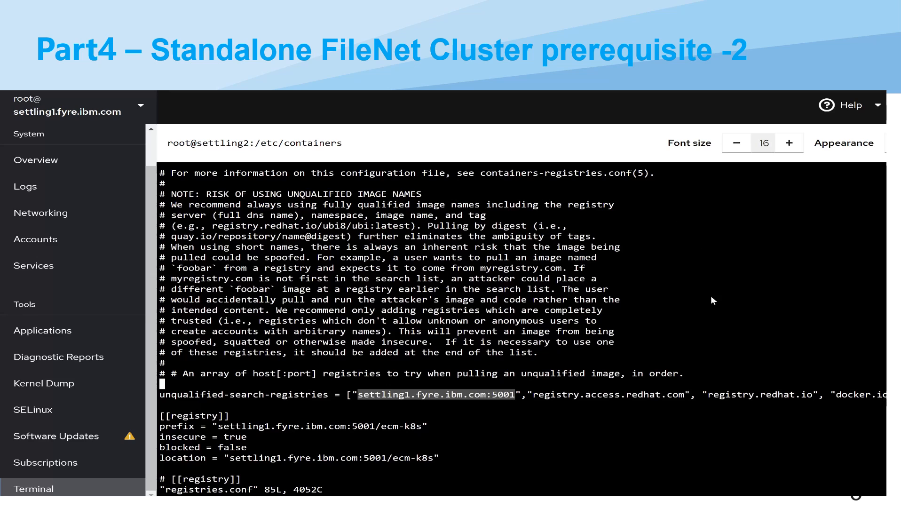
mouse_move(814, 331)
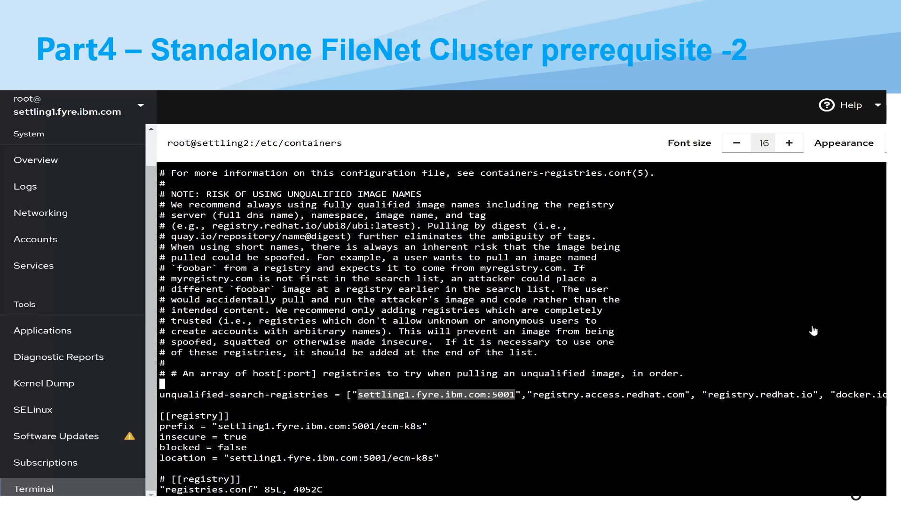